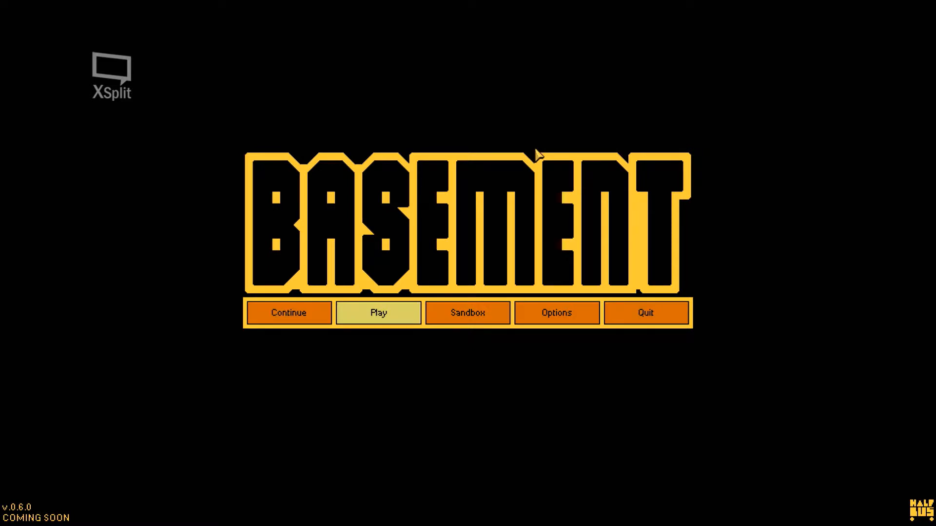
pyautogui.moveTo(378, 310)
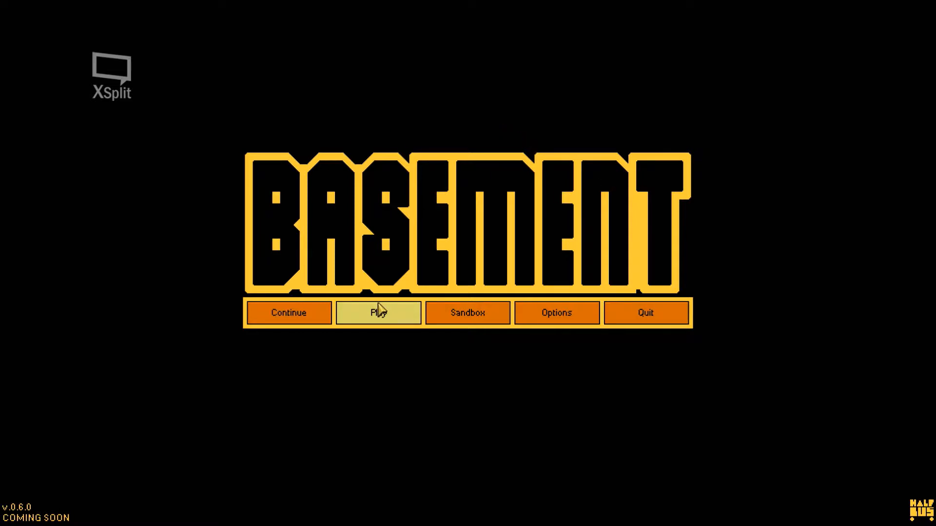
# Step: Start 'Level 1. Canary case' from the title screen's level list
pyautogui.click(378, 313)
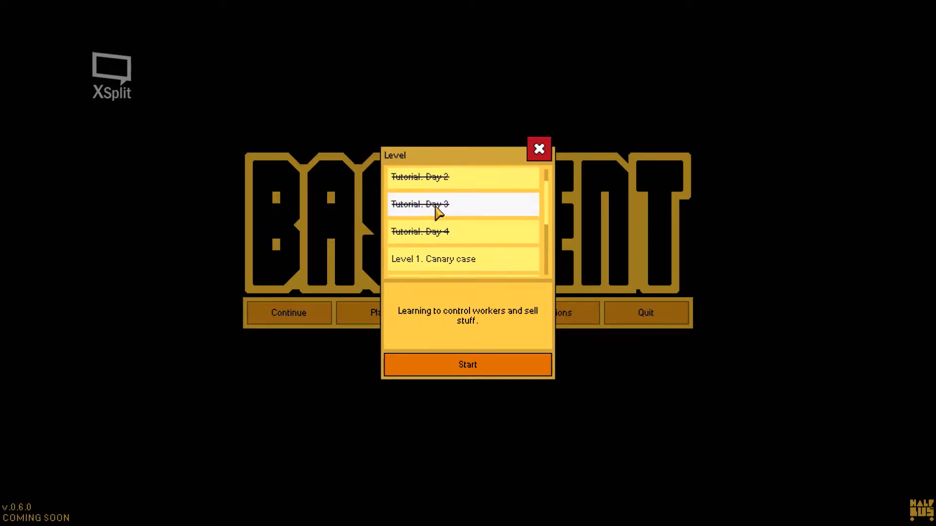
pyautogui.click(433, 258)
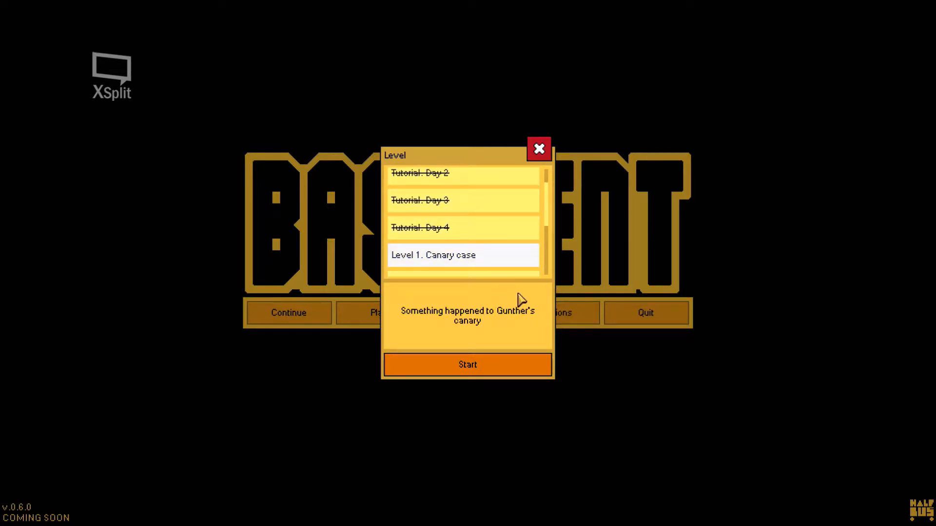
pyautogui.moveTo(415, 335)
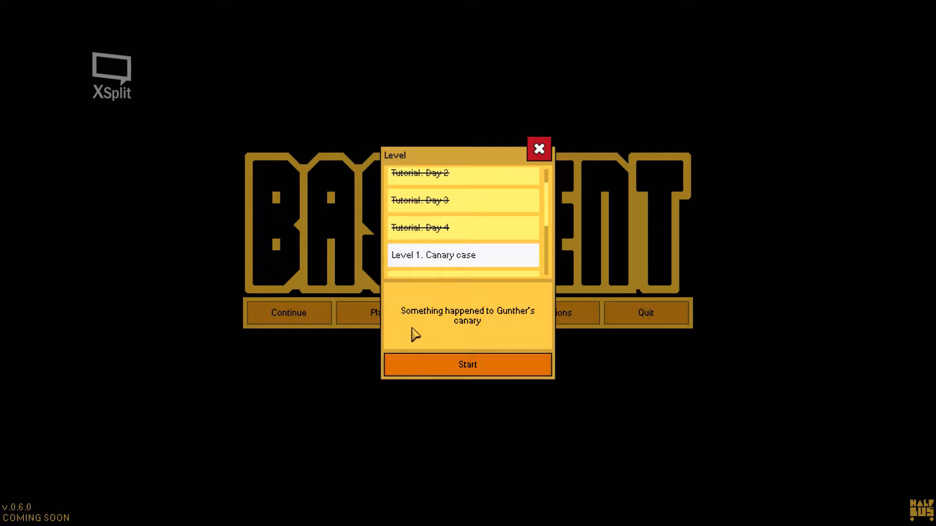
pyautogui.moveTo(543, 335)
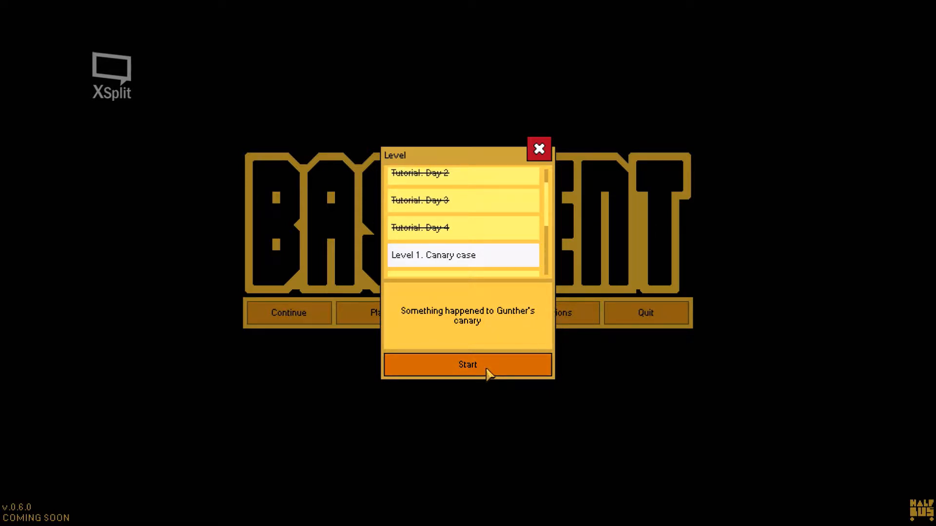
pyautogui.click(466, 364)
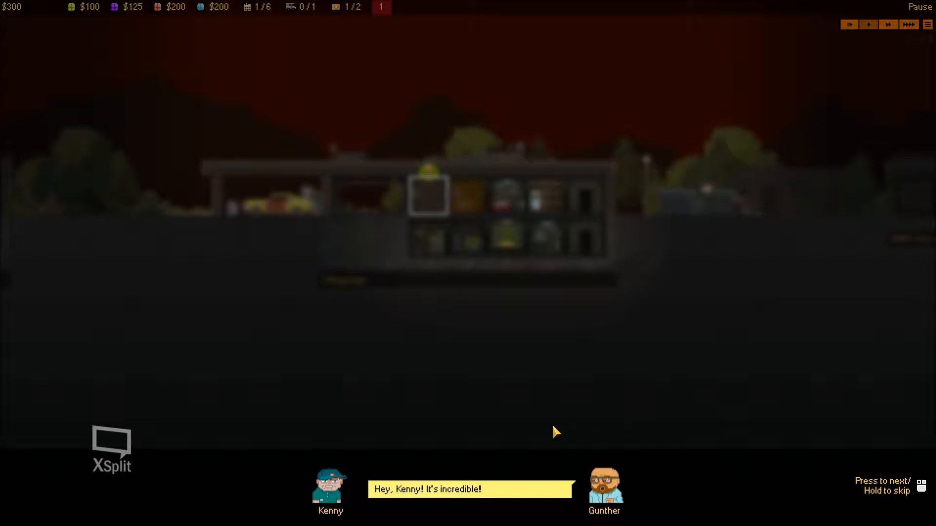
pyautogui.moveTo(571, 435)
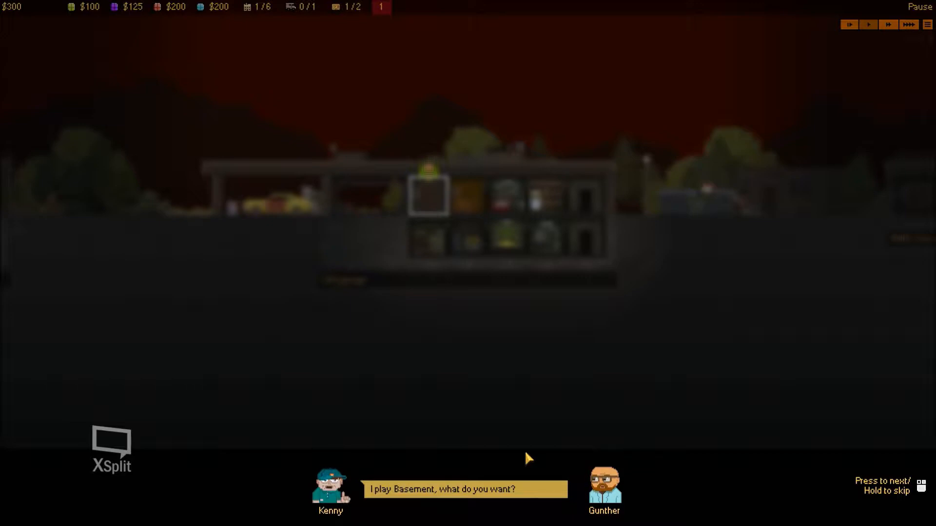
pyautogui.moveTo(504, 442)
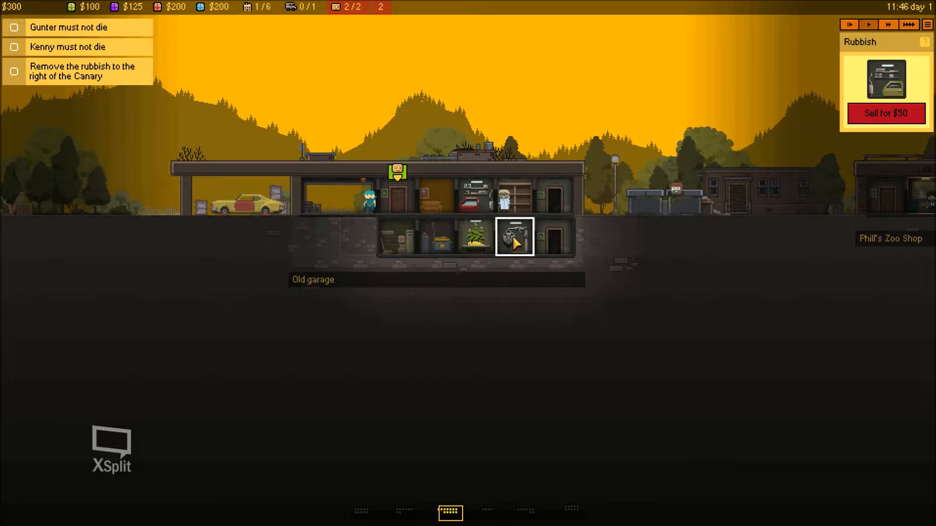
# Step: Sell the rubbish pile for $50 and buy a $125 grow box in its room
pyautogui.click(885, 113)
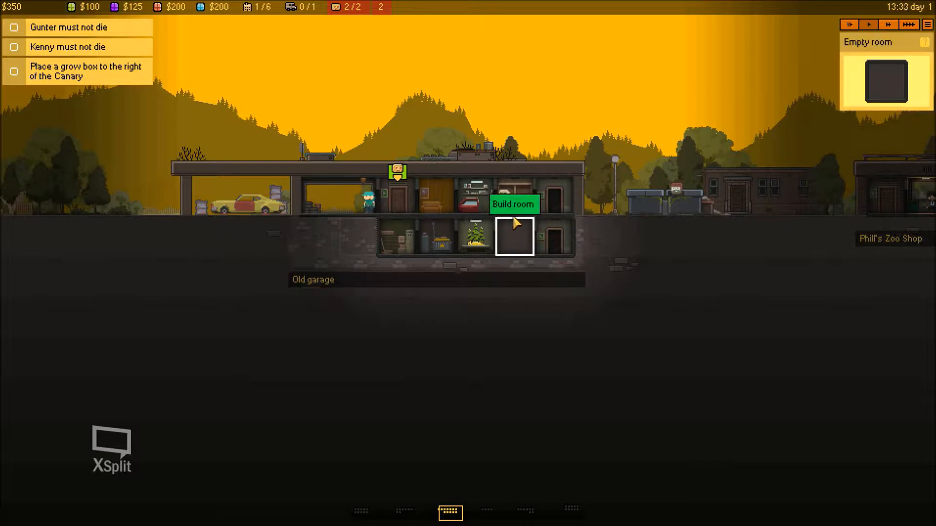
pyautogui.click(513, 203)
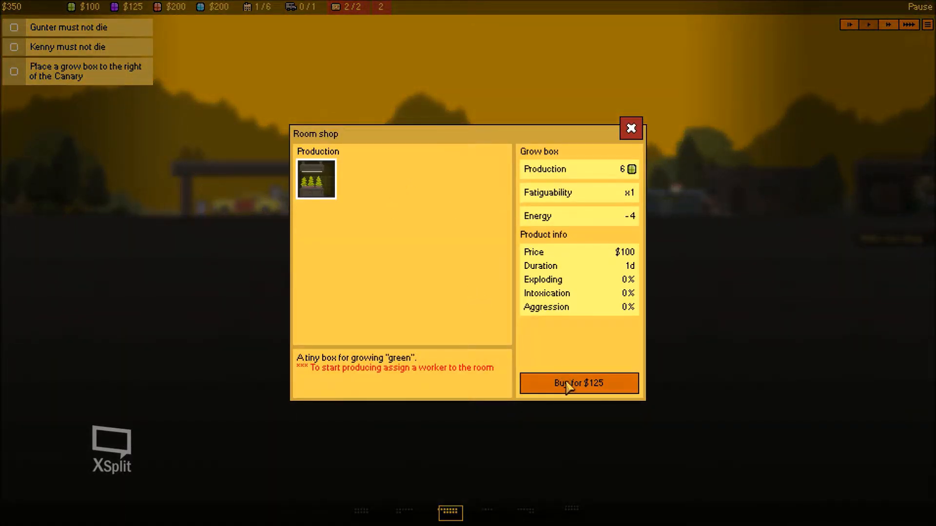
pyautogui.click(578, 383)
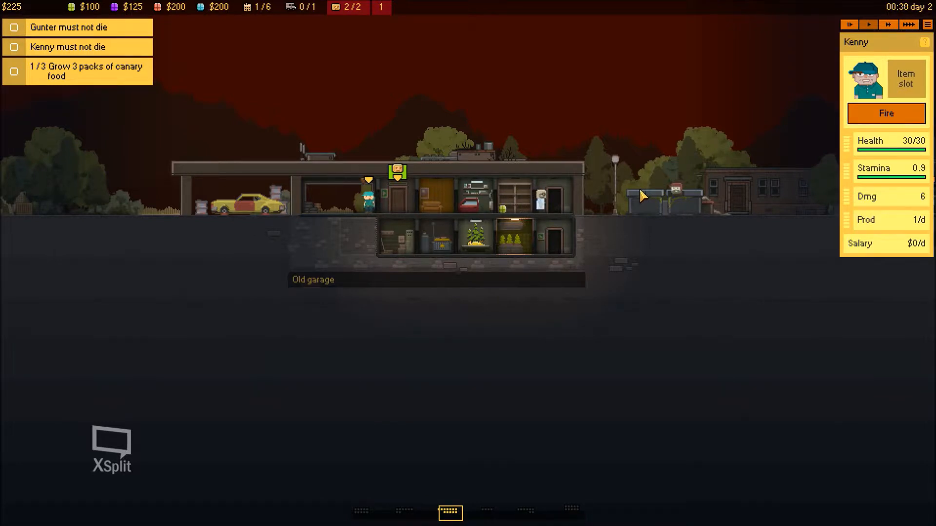
# Step: Run game time at the fastest speed to earn money
pyautogui.click(908, 25)
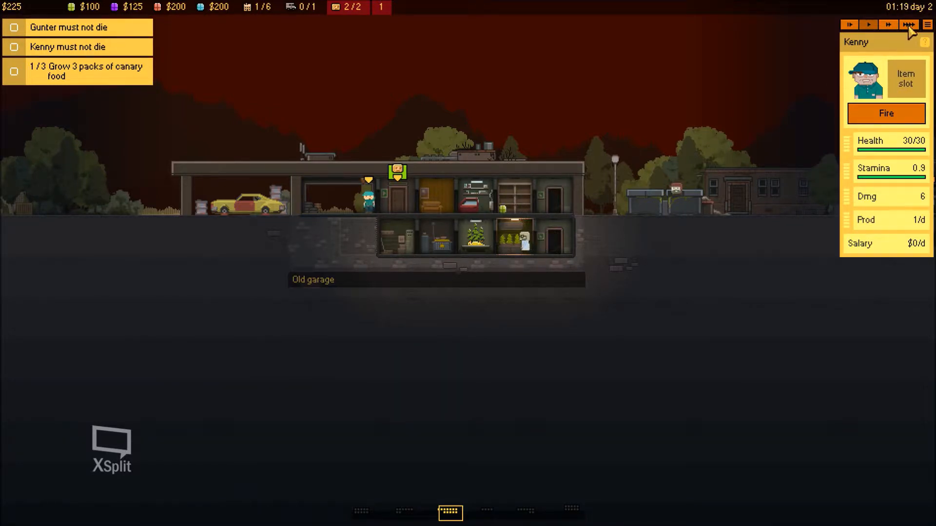
pyautogui.click(868, 24)
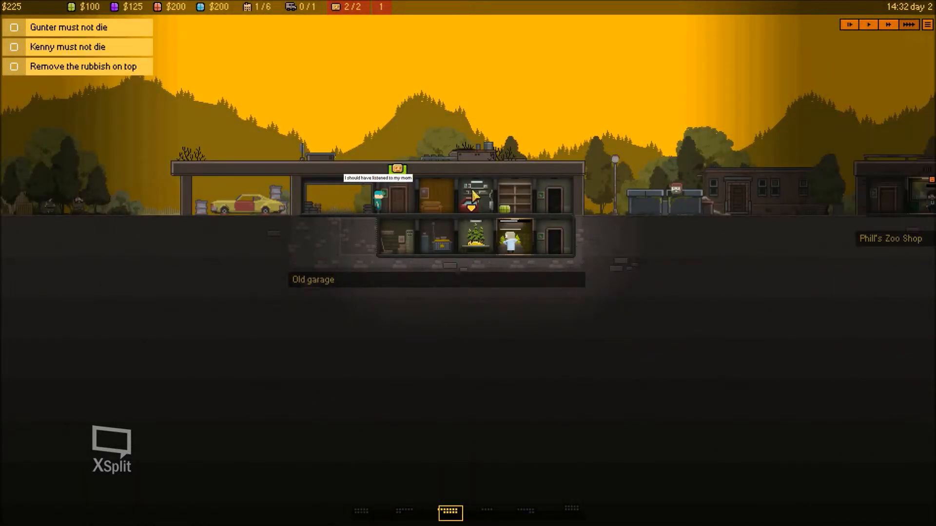
# Step: Sell the upper-floor rubbish for $50 and buy Dealer room 1 for $125 there
pyautogui.click(474, 203)
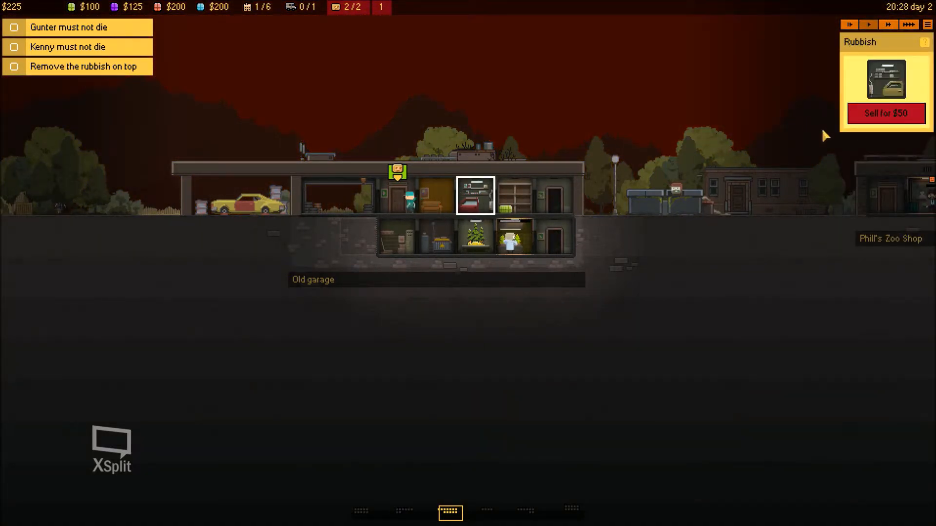
pyautogui.click(886, 113)
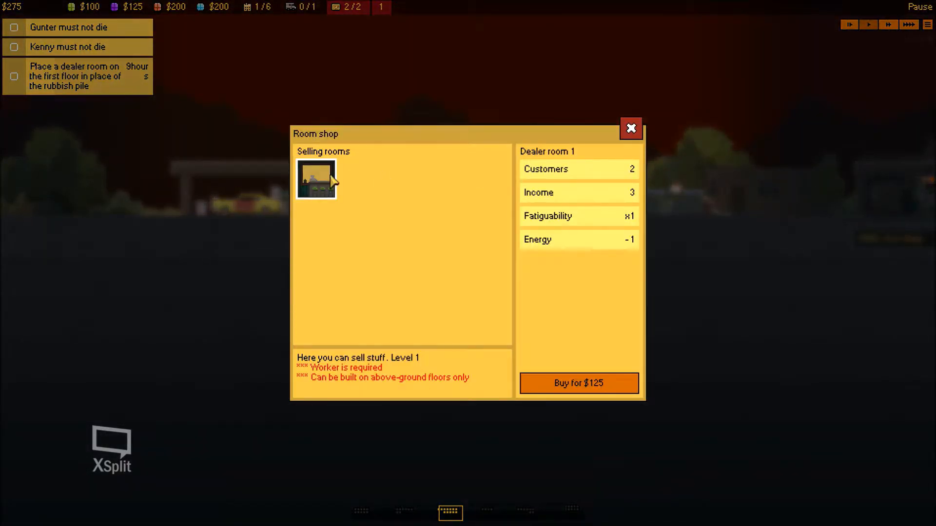
pyautogui.click(578, 383)
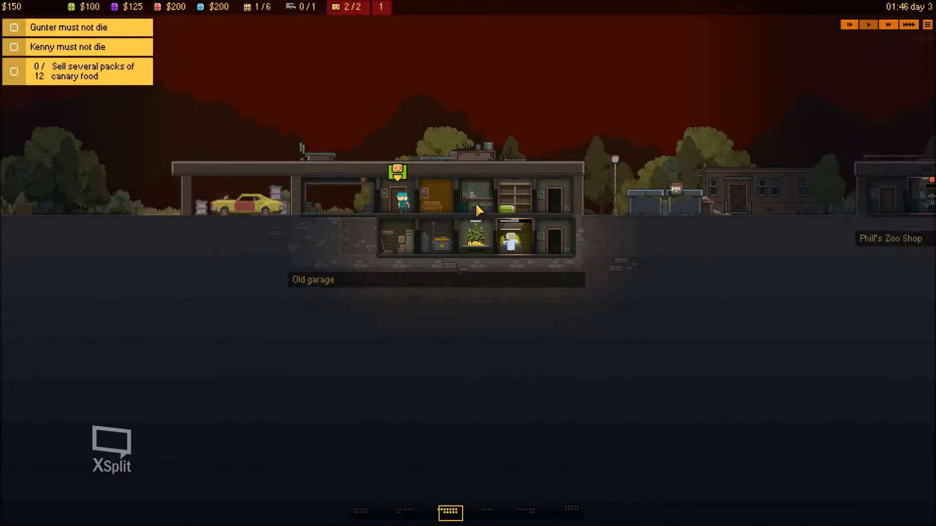
# Step: Staff the dealer room with a worker and let sales run at high speed
pyautogui.click(399, 202)
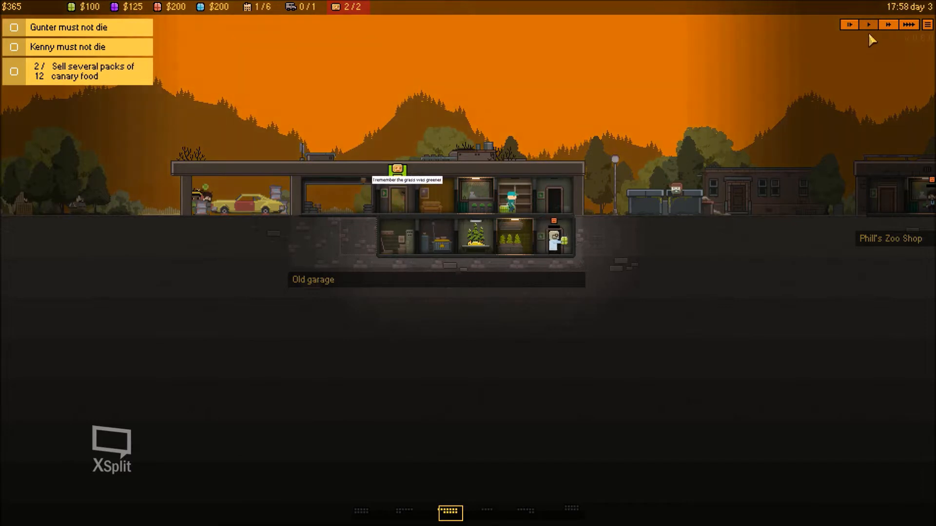
pyautogui.click(868, 24)
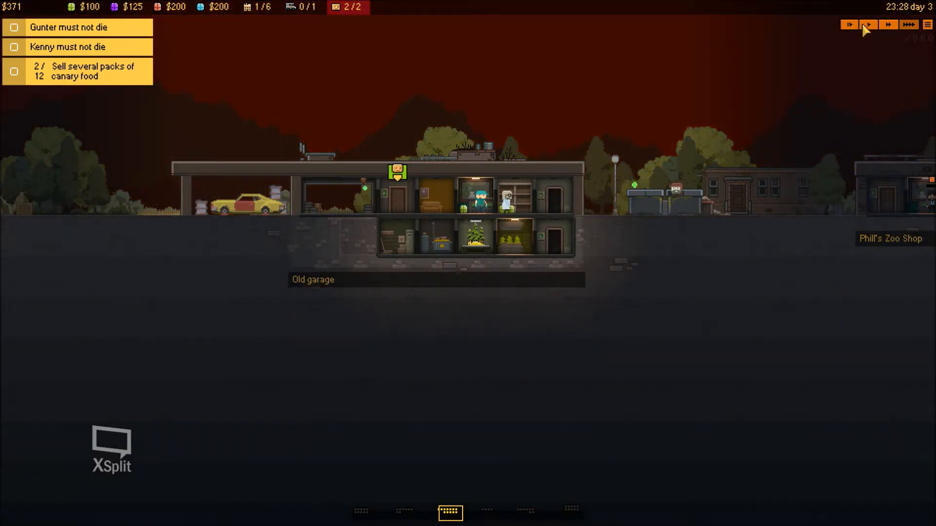
pyautogui.click(868, 24)
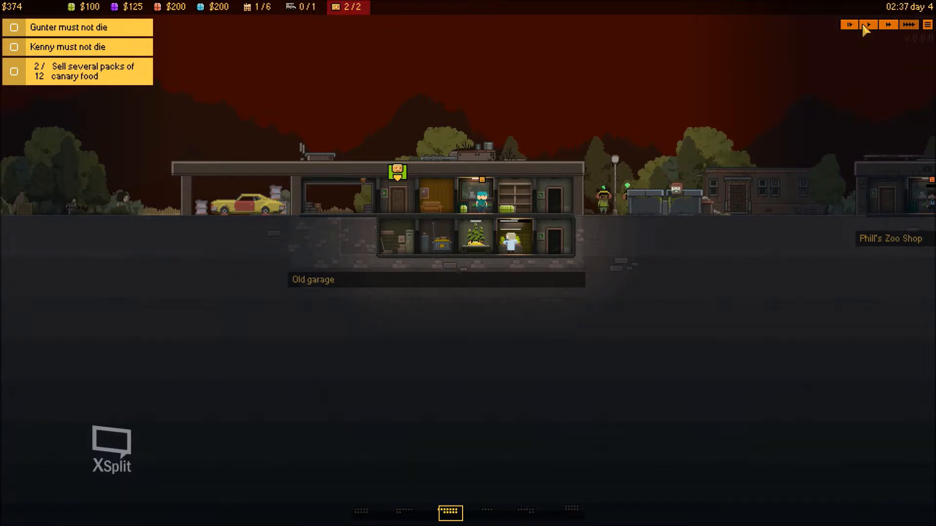
pyautogui.click(868, 24)
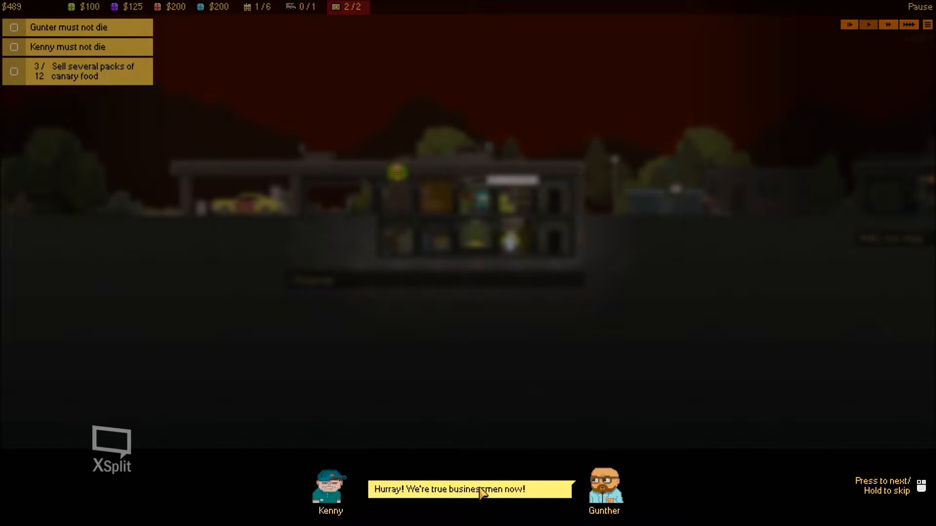
pyautogui.moveTo(436, 504)
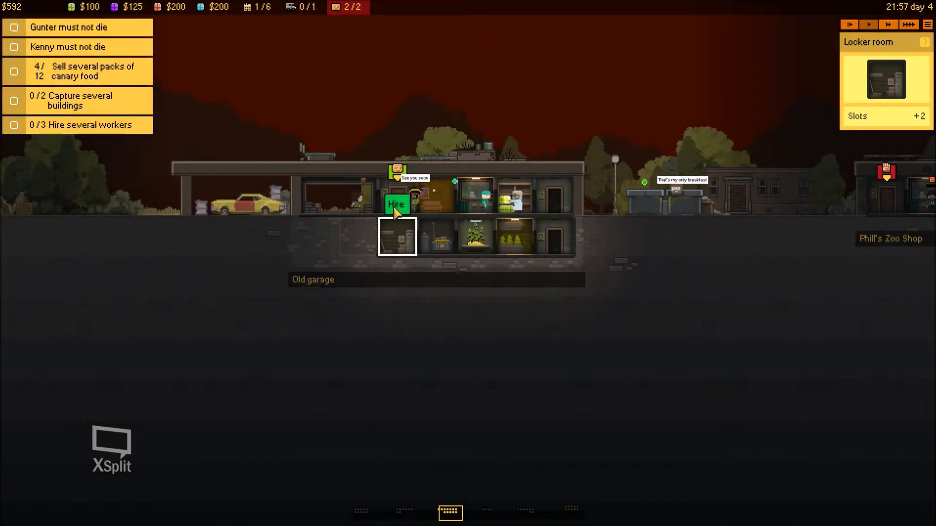
# Step: Review Myron in the Hire staff window from the locker room, then close it
pyautogui.click(394, 203)
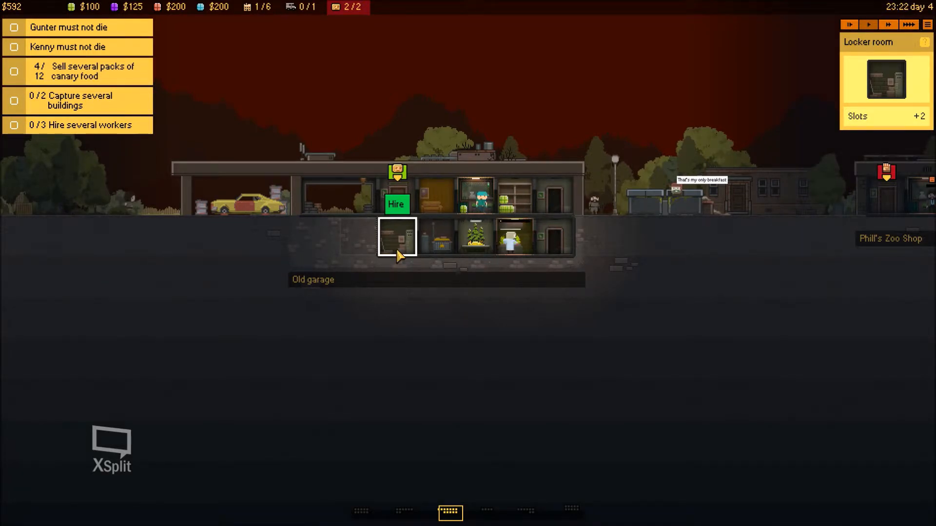
pyautogui.click(475, 237)
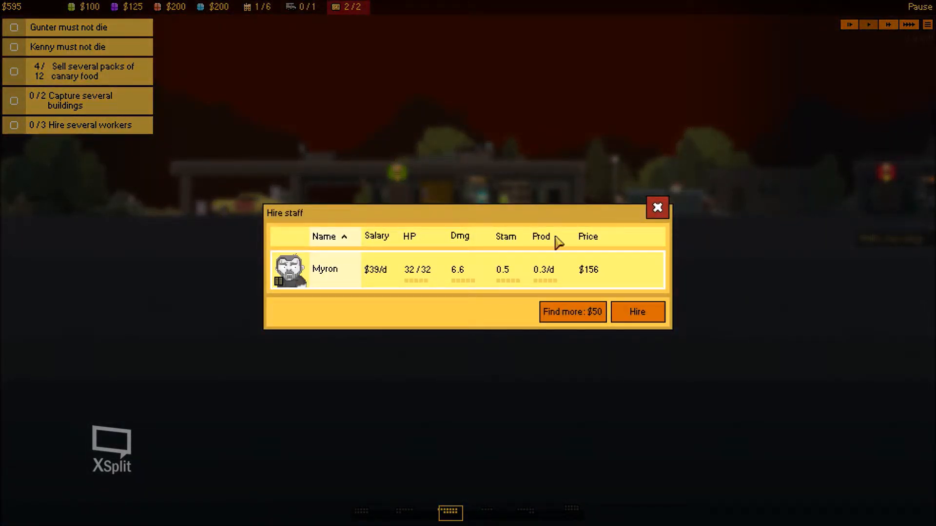
pyautogui.click(656, 208)
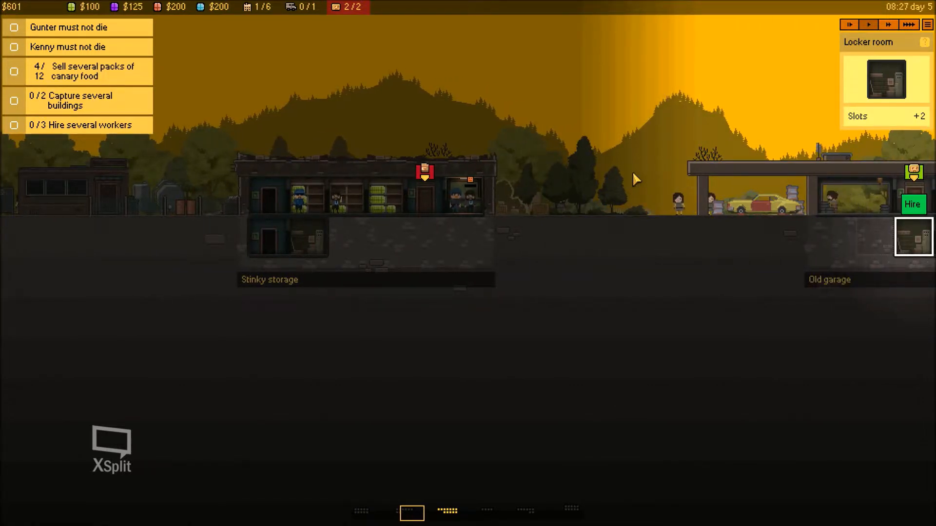
# Step: Launch Kenny's attack and build a locker room in the Old garage
pyautogui.hscroll(-3)
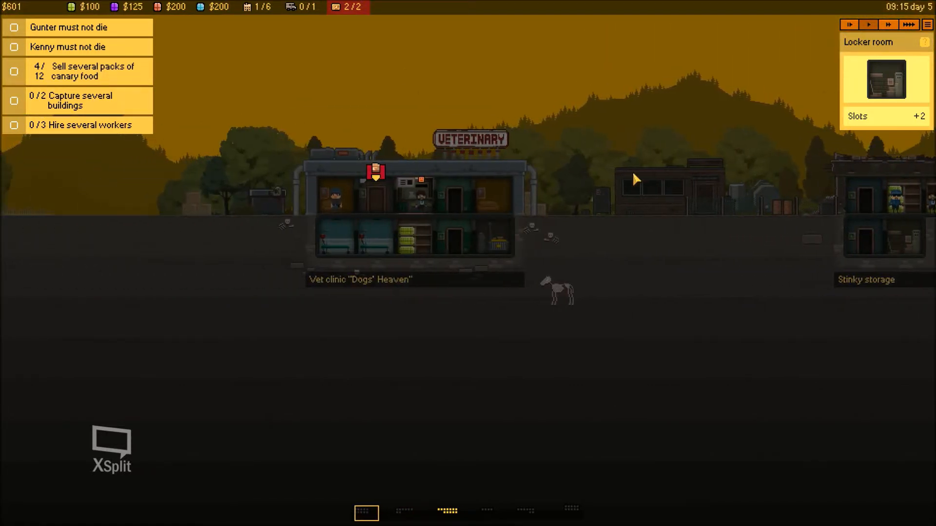
pyautogui.moveTo(408, 165)
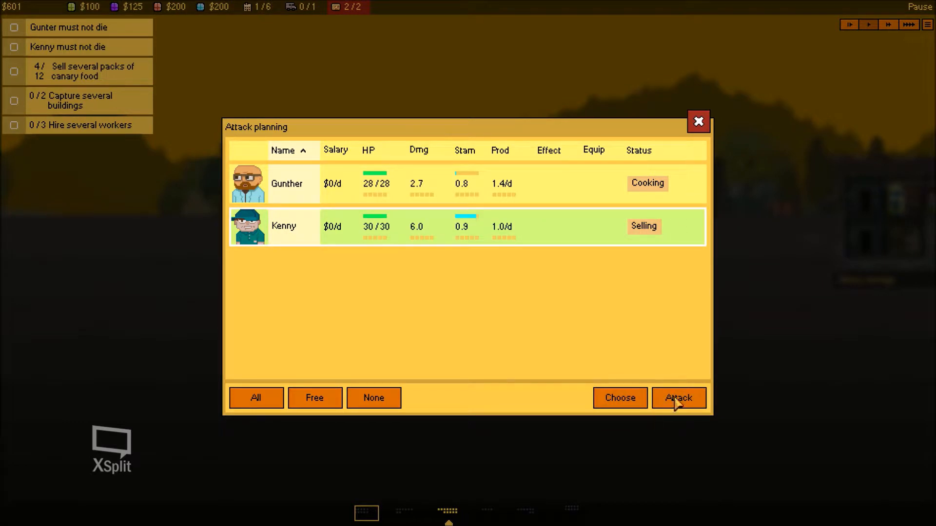
pyautogui.click(678, 397)
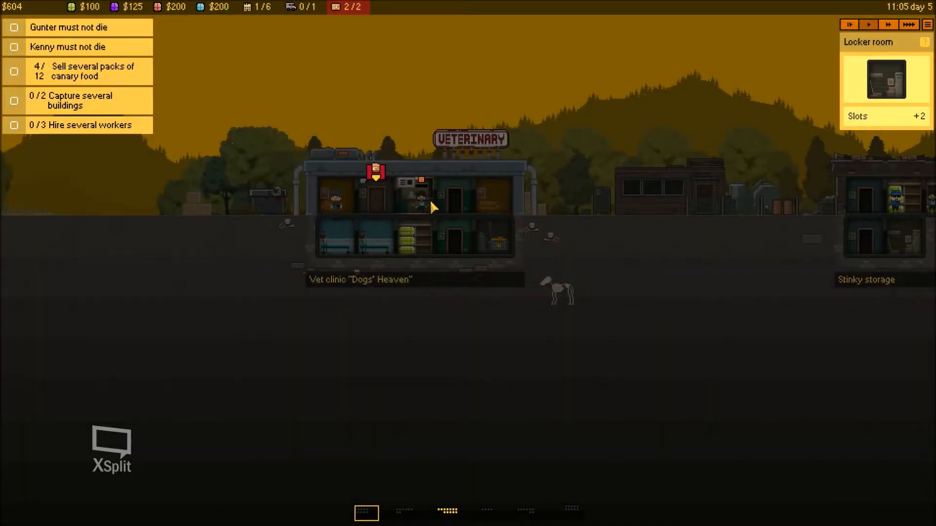
pyautogui.click(422, 202)
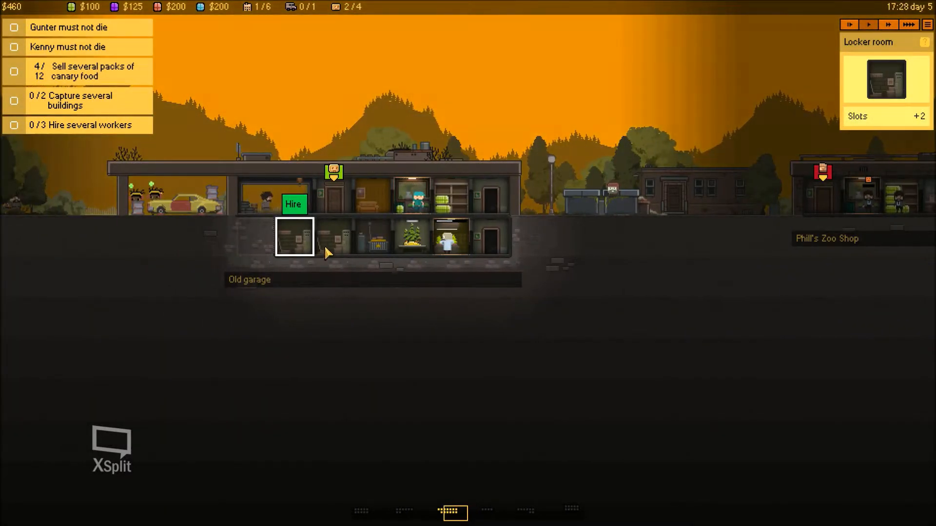
# Step: Hire workers Kathryn and Myron from the garage room, filling staff to 4/4
pyautogui.click(294, 203)
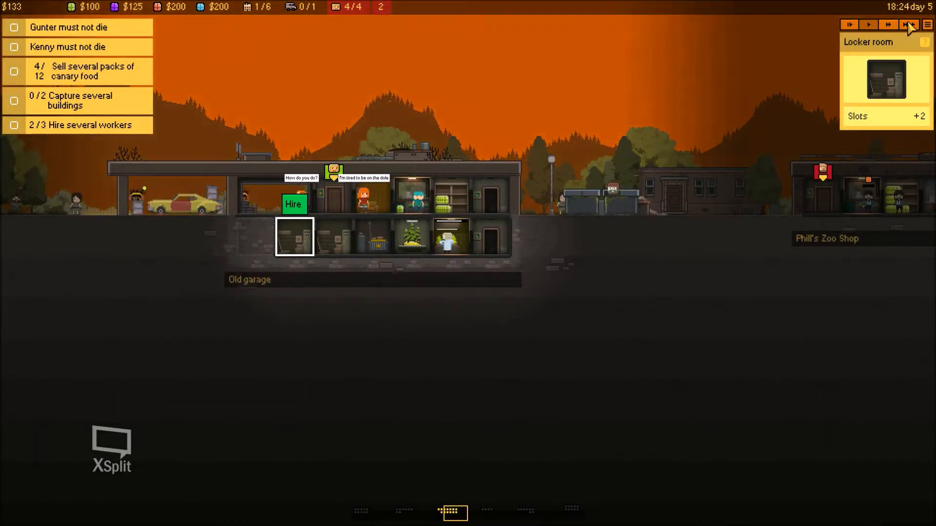
pyautogui.click(869, 25)
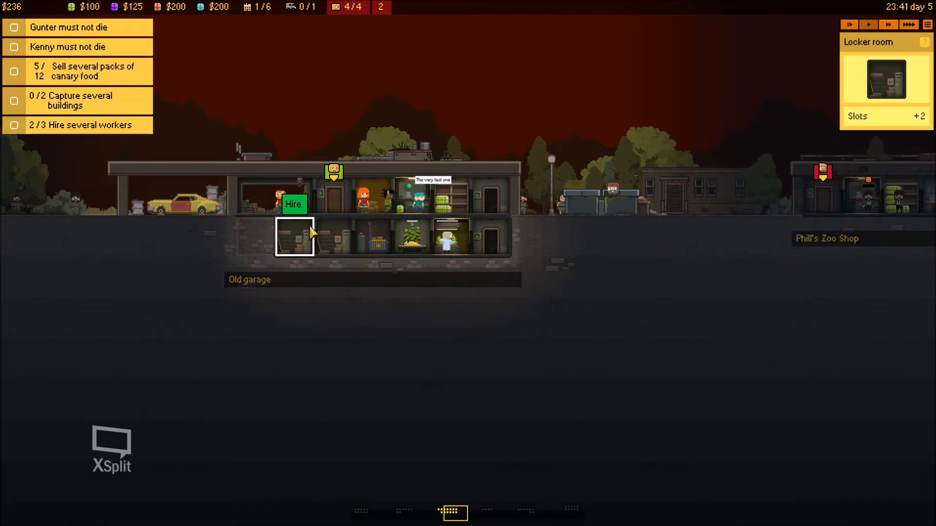
pyautogui.click(294, 204)
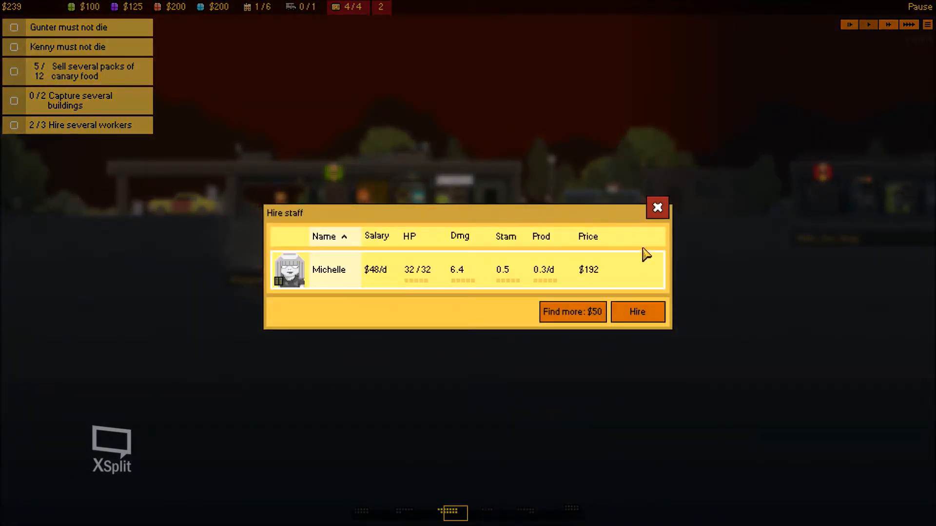
pyautogui.click(636, 312)
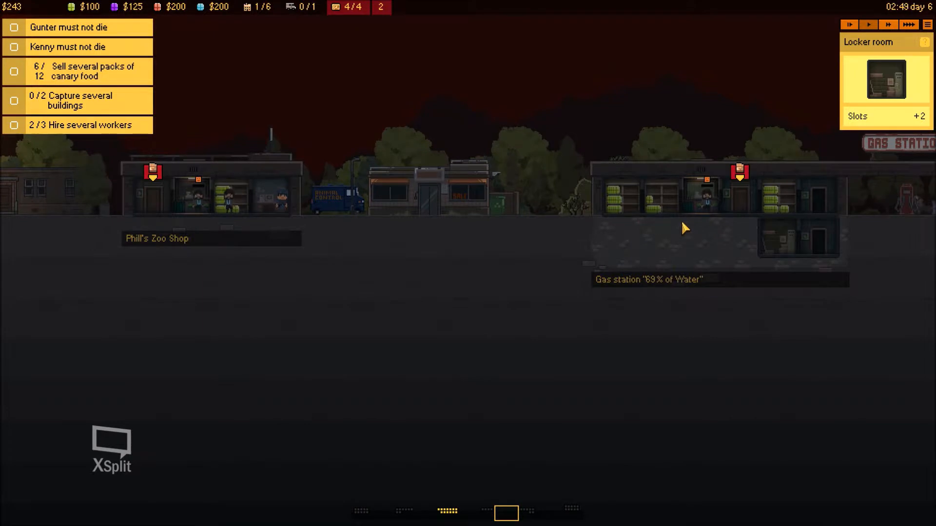
pyautogui.click(706, 208)
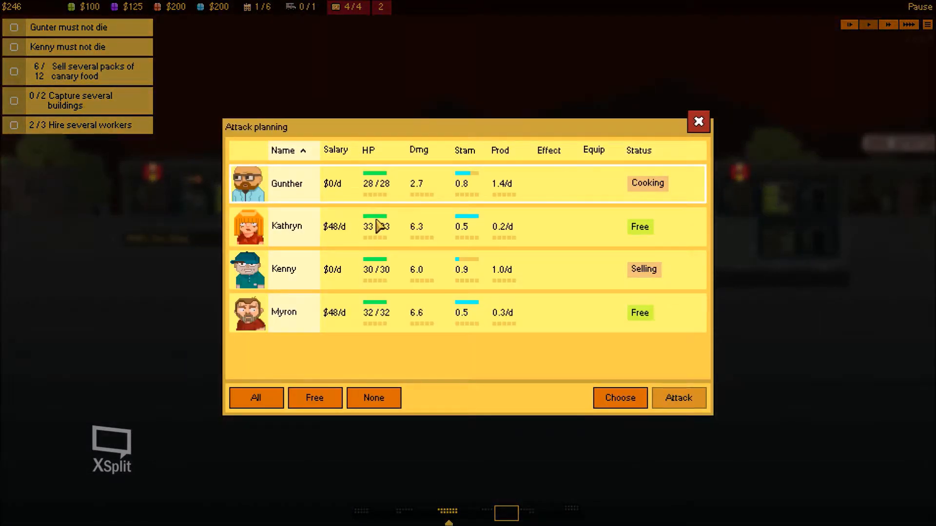
# Step: Select Kathryn and all free workers in Attack planning for the raid
pyautogui.click(314, 397)
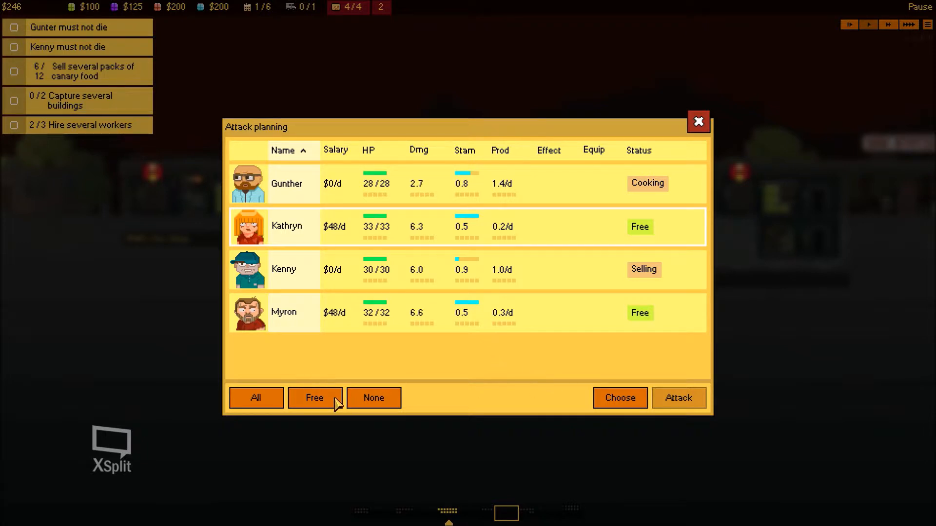
pyautogui.click(698, 122)
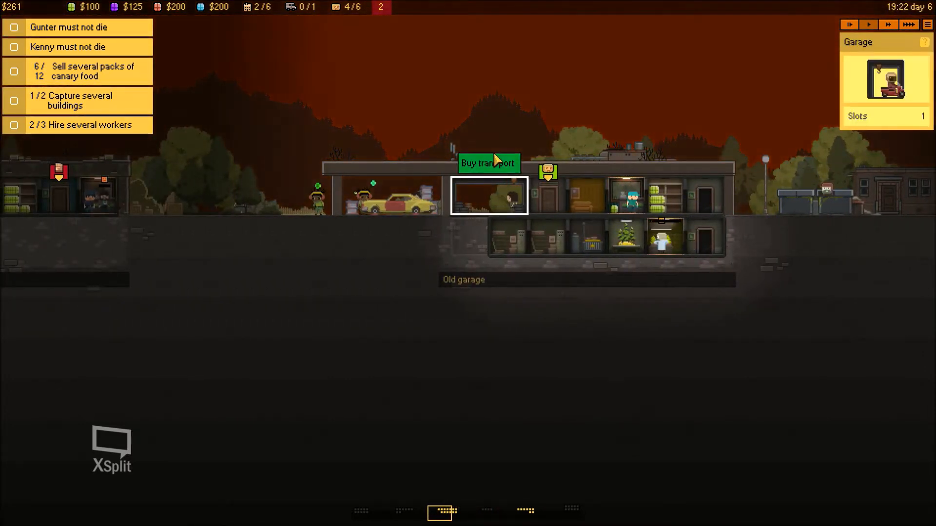
# Step: Check the Transport shop, find no vehicles available, and close it
pyautogui.click(488, 163)
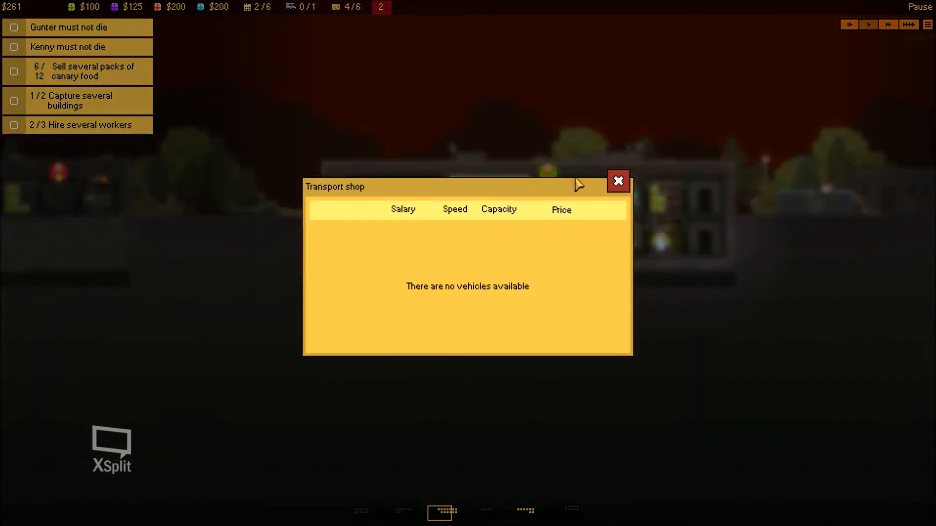
pyautogui.click(618, 181)
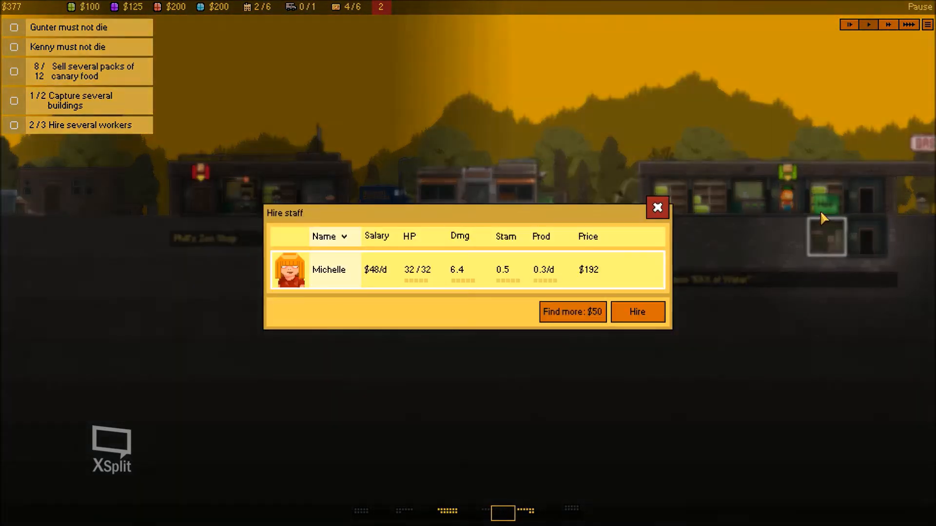
# Step: Hire Michelle for $192 and close the Hire staff window
pyautogui.click(637, 312)
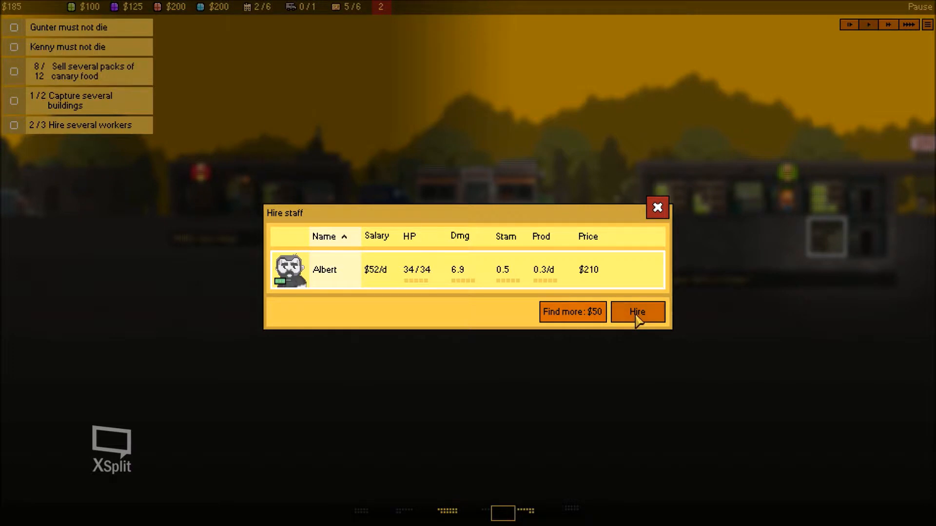
pyautogui.click(637, 312)
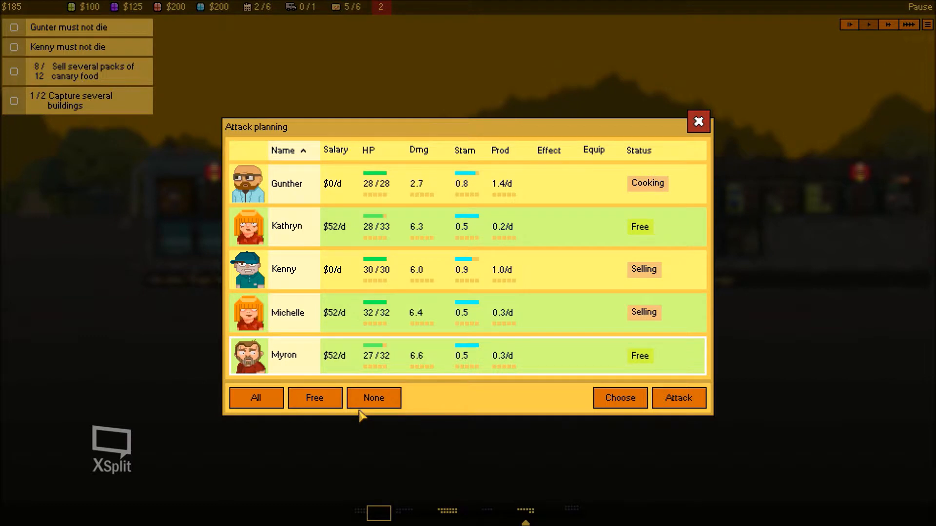
pyautogui.moveTo(747, 389)
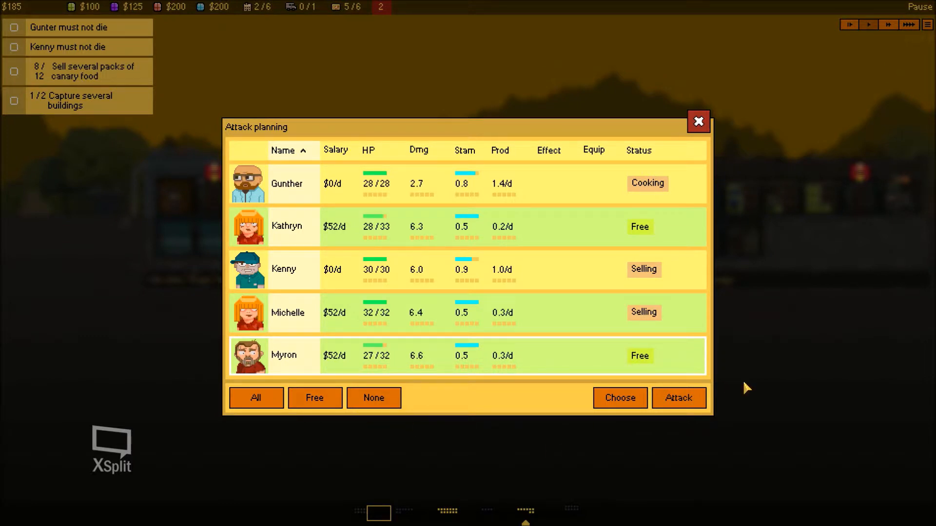
# Step: Launch the attack on the vet clinic with Kathryn, Michelle and Myron
pyautogui.click(698, 121)
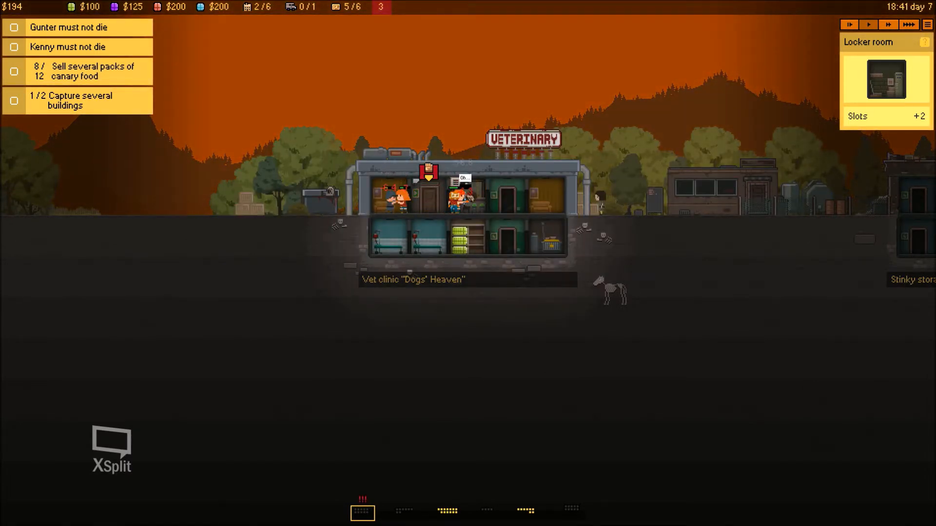
# Step: Advance past the vet clinic fight results to receive the buy-a-moto goal
pyautogui.click(868, 24)
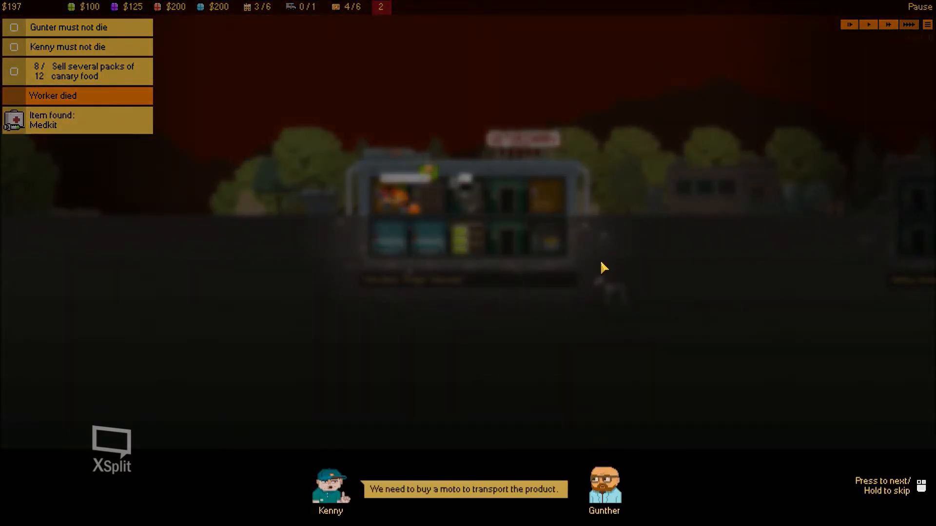
pyautogui.moveTo(588, 267)
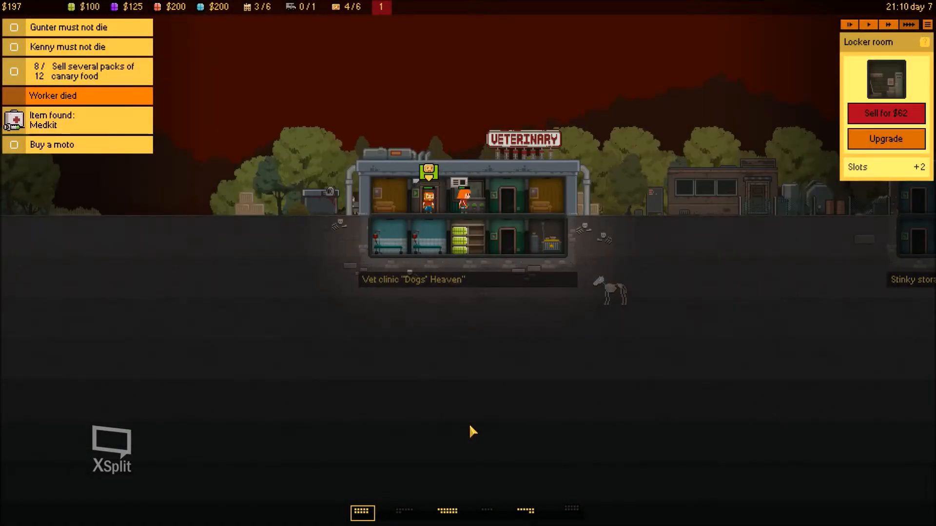
pyautogui.click(907, 25)
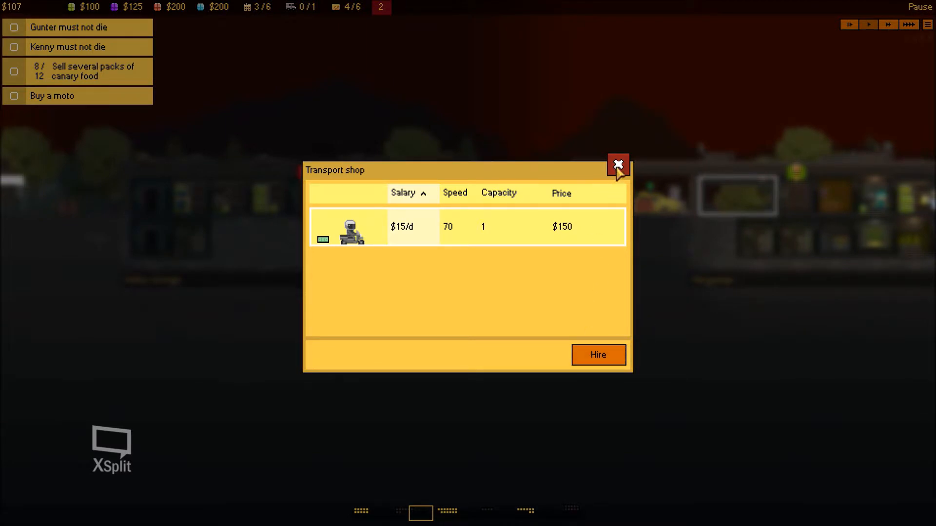
pyautogui.click(618, 165)
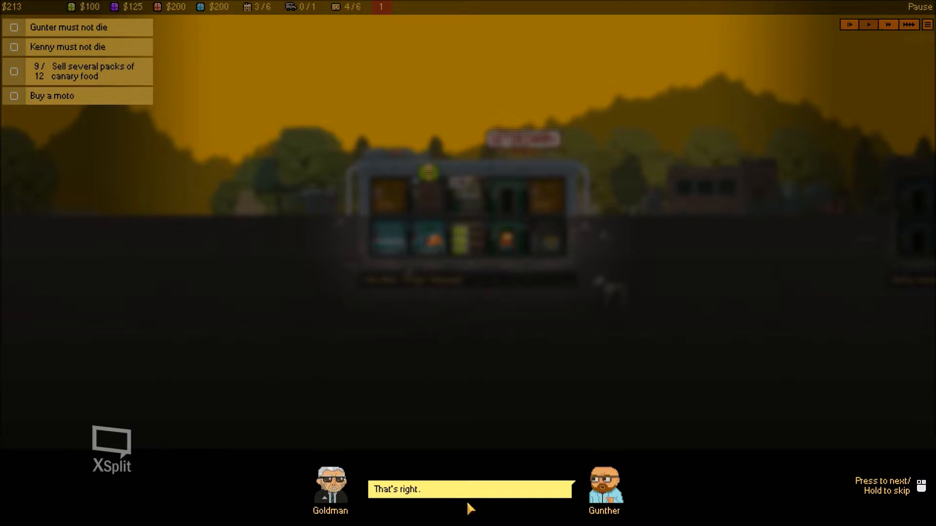
# Step: Advance Goldman's threatening dialogue with Gunther to its end
pyautogui.click(469, 489)
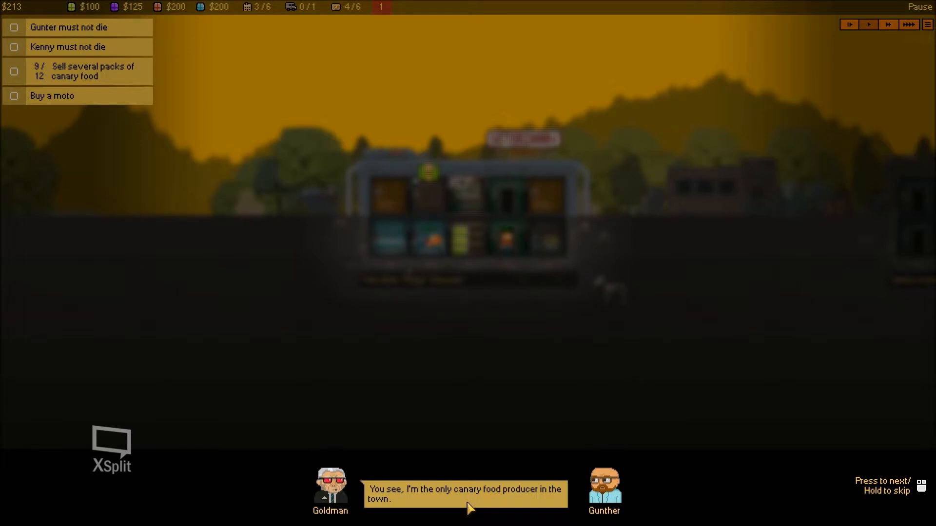
pyautogui.click(466, 494)
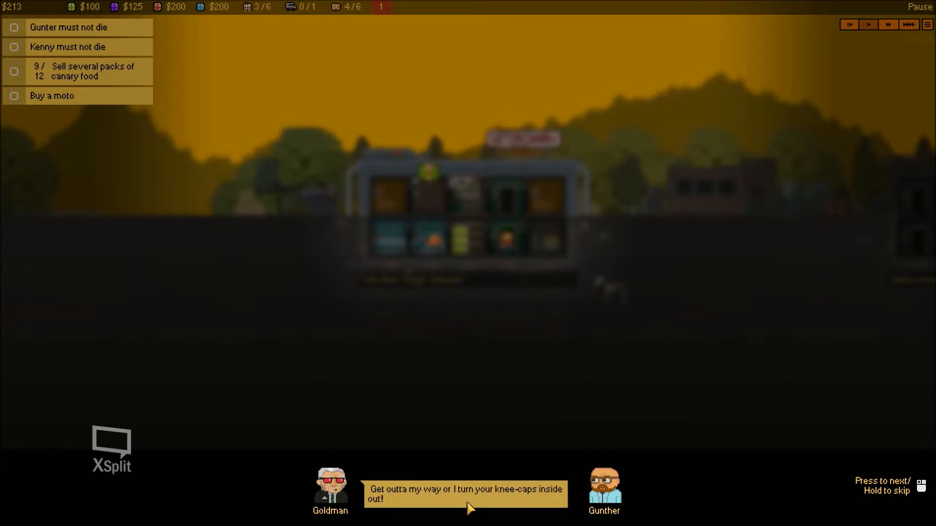
pyautogui.click(469, 506)
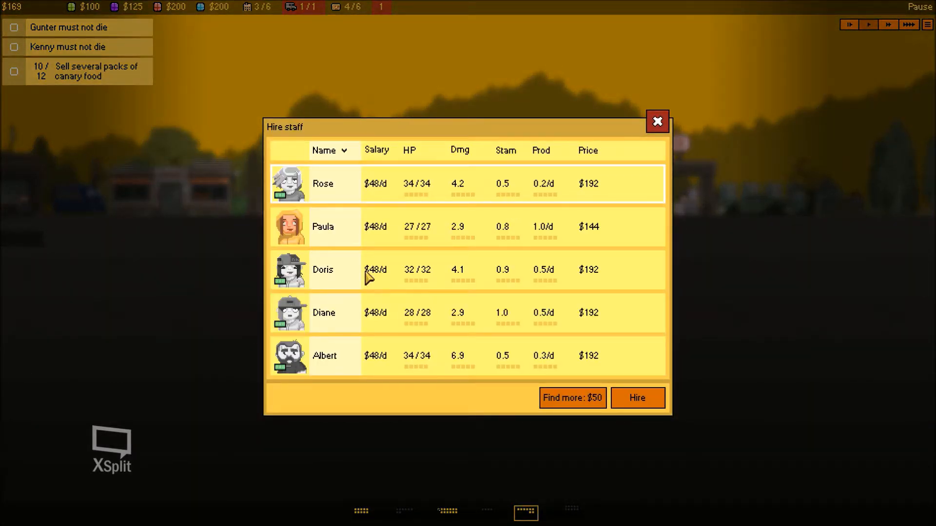
# Step: Hire Diane at the gas station, bringing staff to 5/6
pyautogui.click(656, 121)
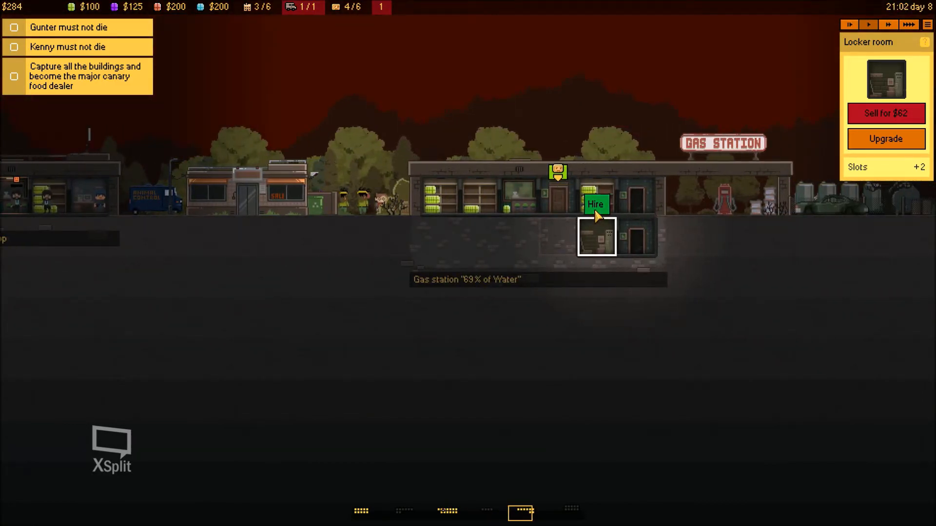
pyautogui.click(595, 203)
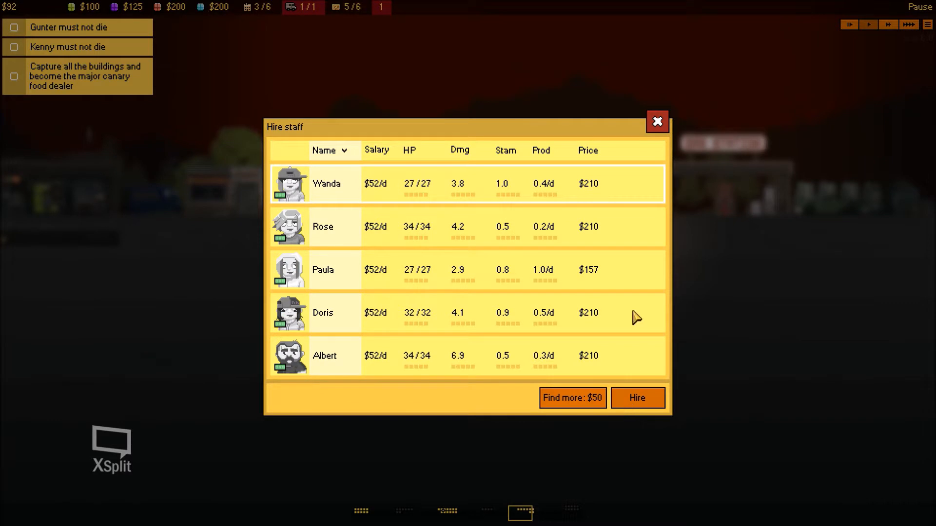
pyautogui.click(656, 121)
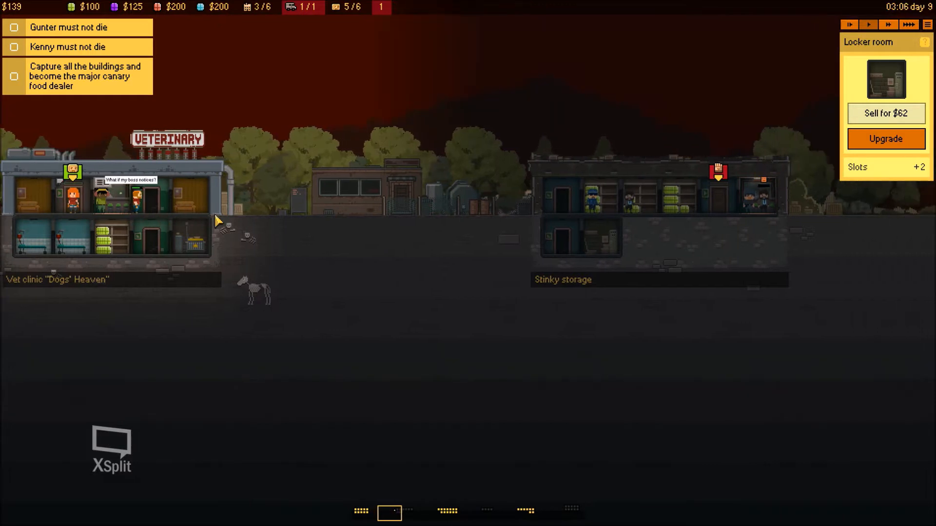
# Step: Hire Doris from the old garage's candidate list, filling staff to 6/6
pyautogui.click(446, 512)
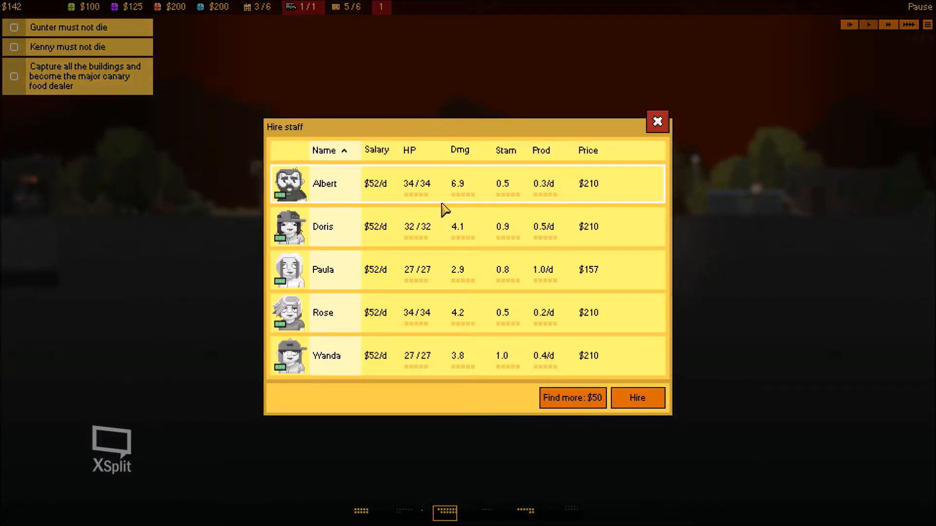
pyautogui.moveTo(656, 121)
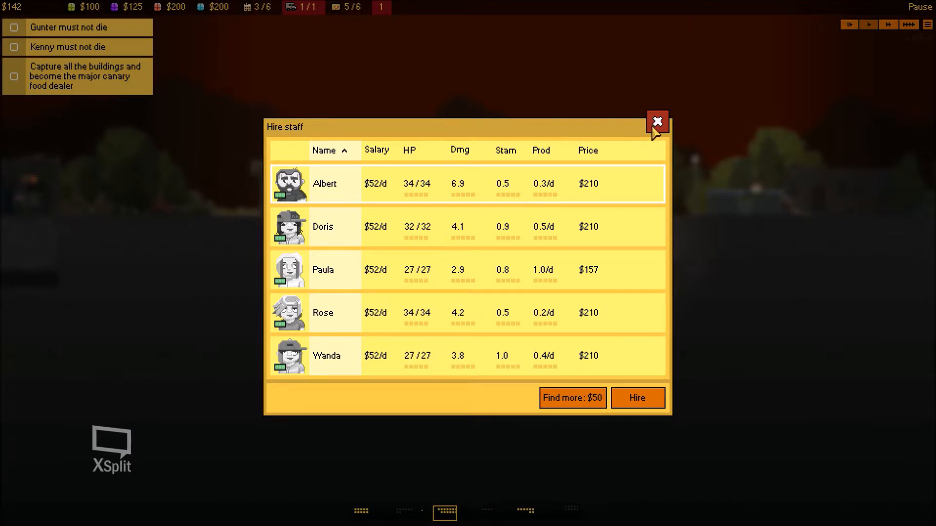
pyautogui.click(656, 120)
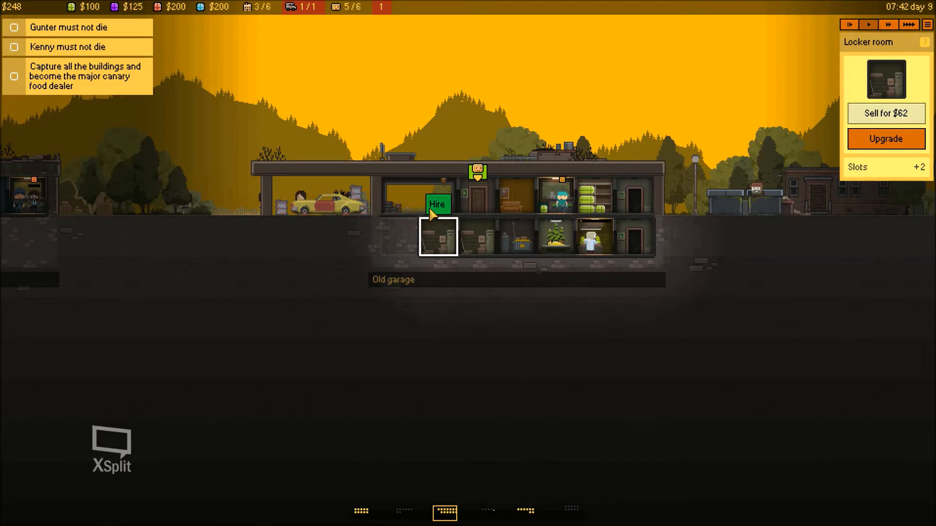
pyautogui.click(437, 203)
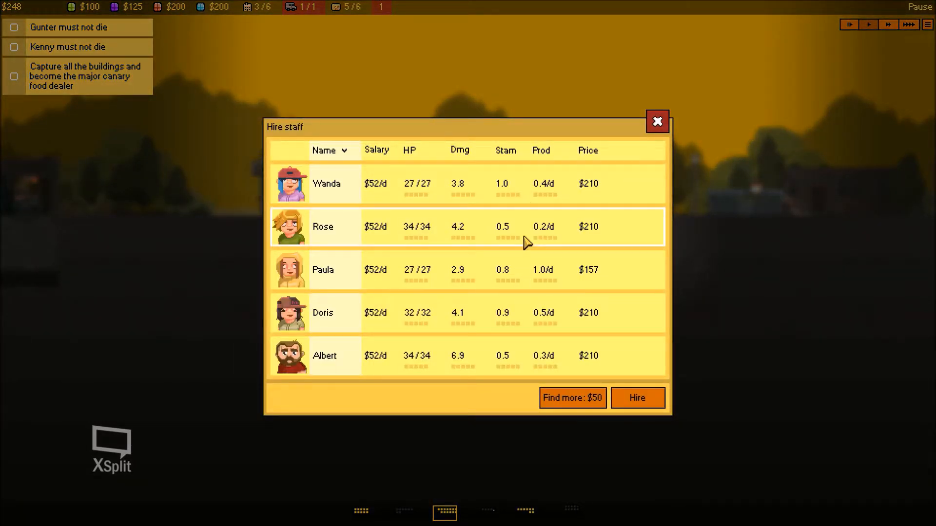
pyautogui.moveTo(601, 444)
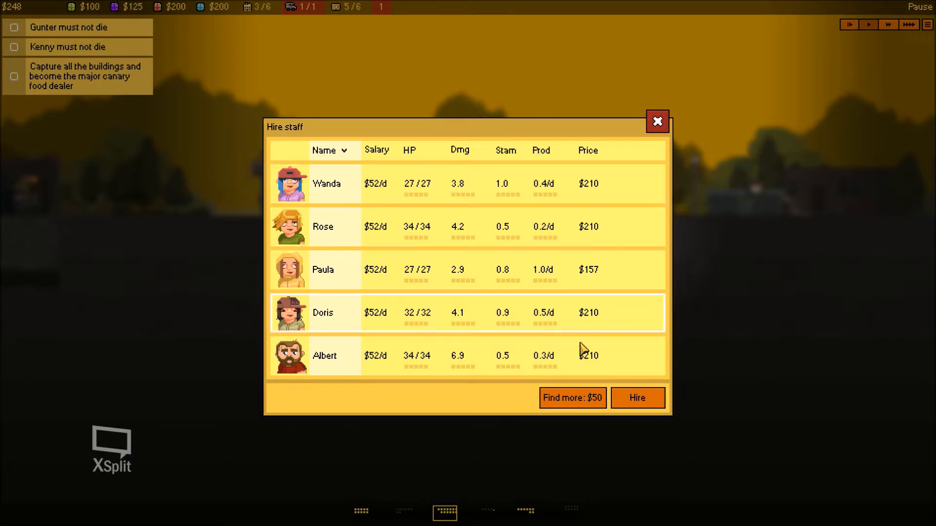
pyautogui.click(572, 398)
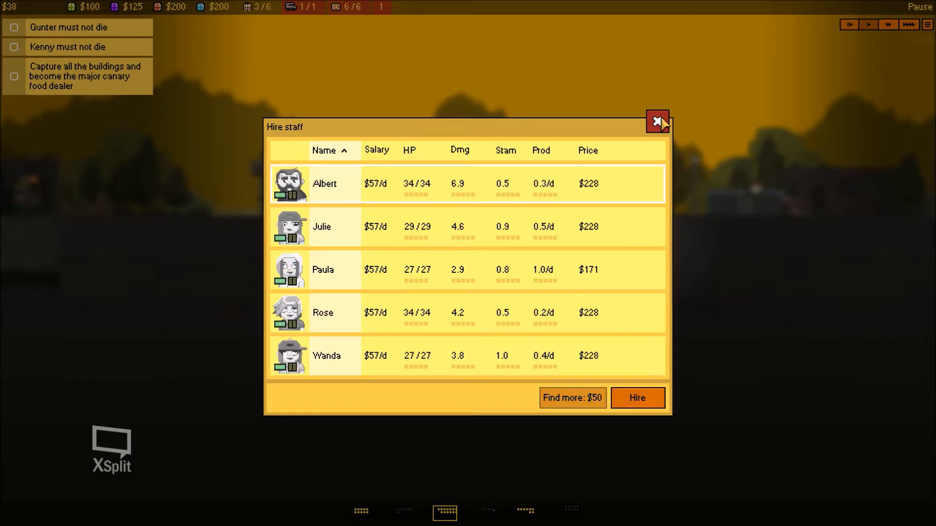
pyautogui.click(656, 122)
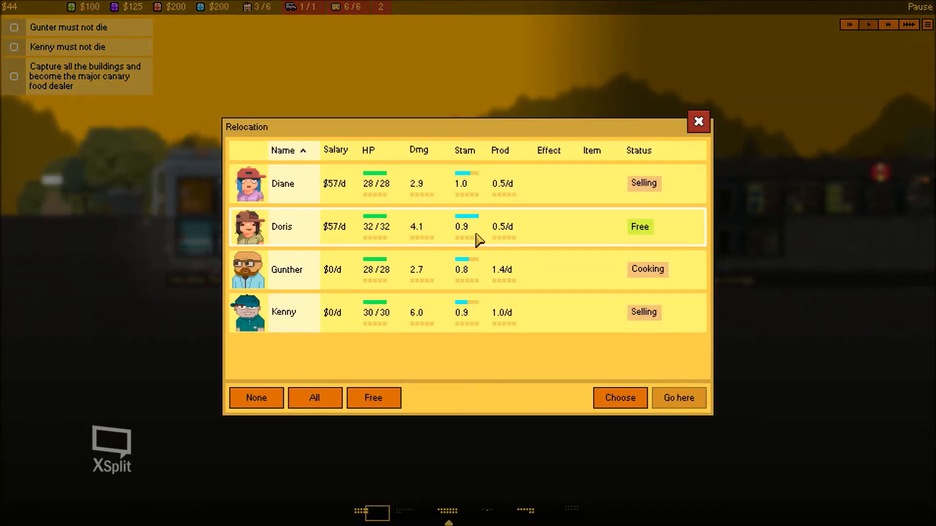
# Step: Relocate the free worker Doris to the building in view
pyautogui.click(698, 121)
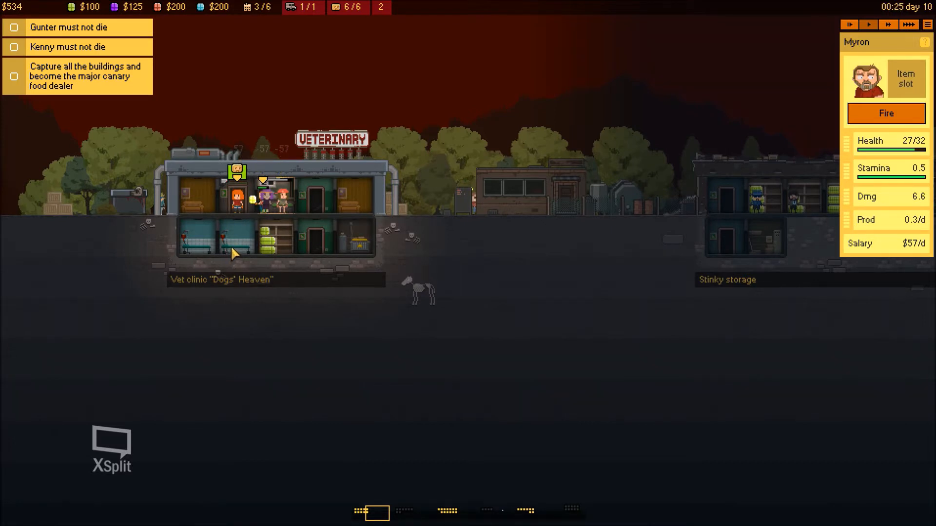
pyautogui.click(237, 236)
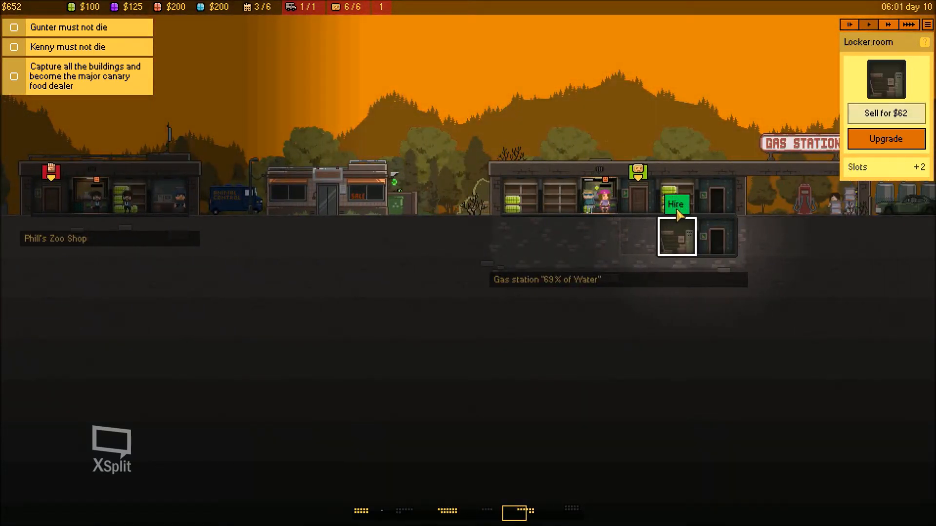
# Step: Buy additional lockers for the old garage's locker room at $125, raising capacity to 8
pyautogui.click(675, 205)
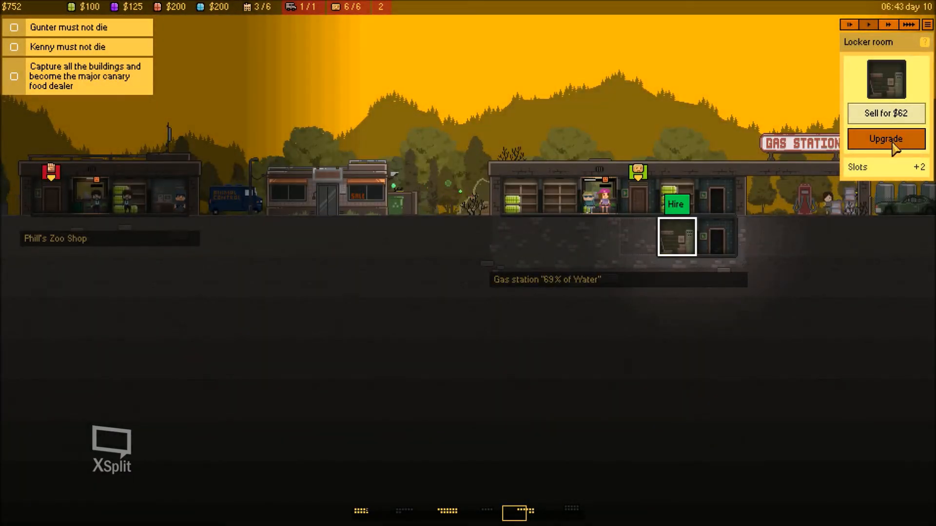
pyautogui.click(885, 139)
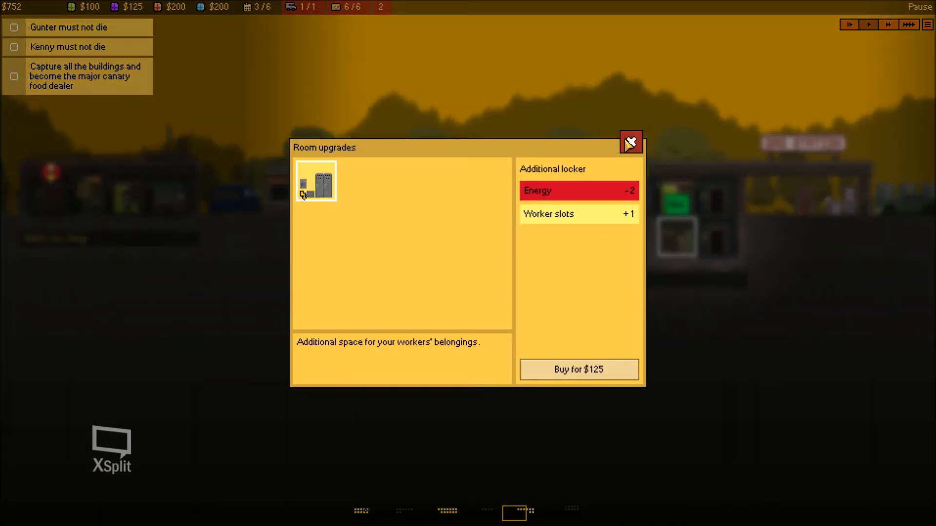
pyautogui.click(631, 142)
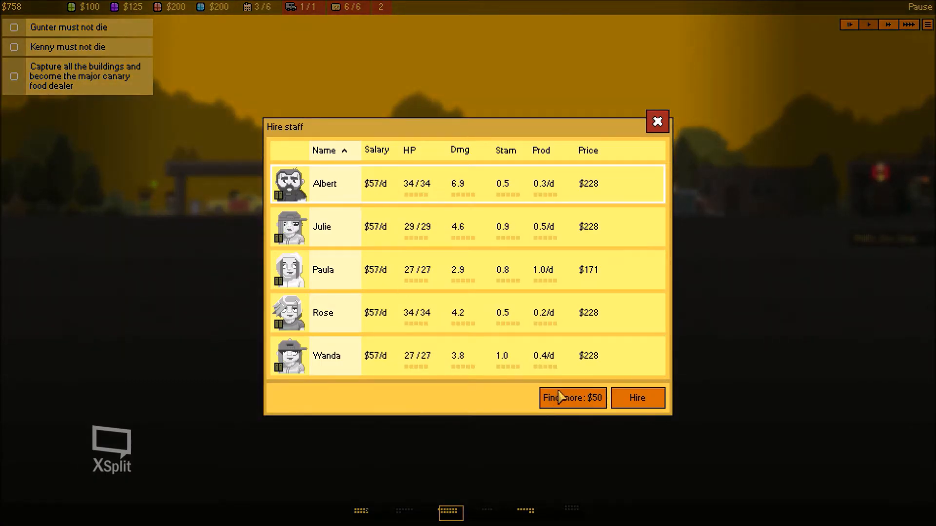
pyautogui.click(656, 121)
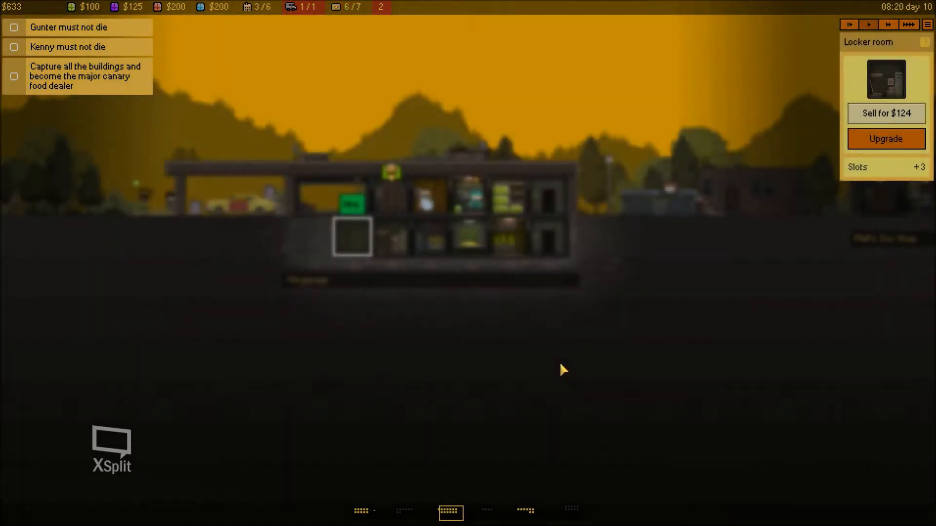
pyautogui.click(886, 138)
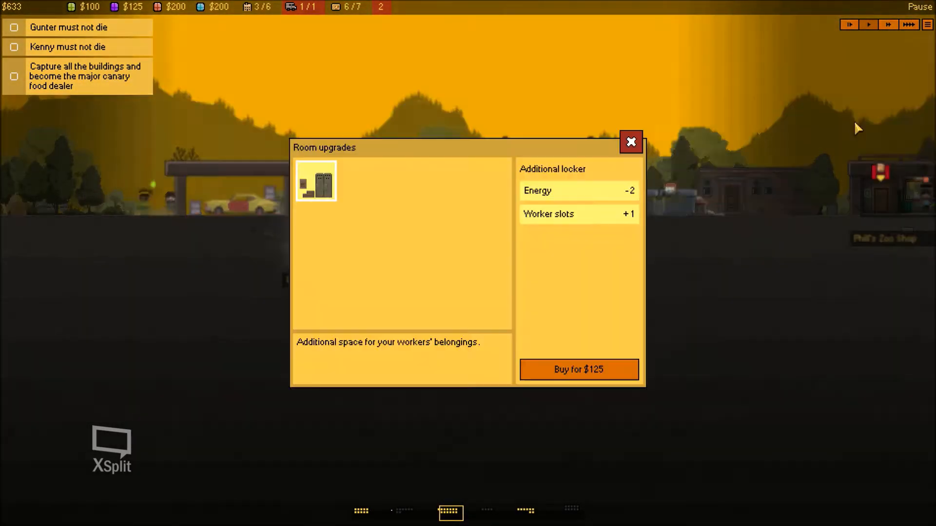
pyautogui.click(578, 370)
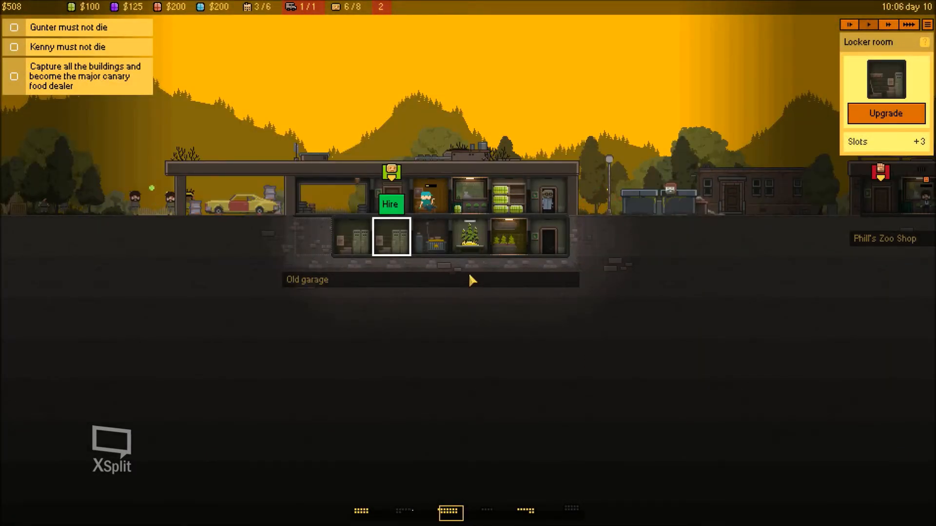
# Step: Hire Albert from the Hire staff list, filling the crew to 8/8
pyautogui.click(390, 204)
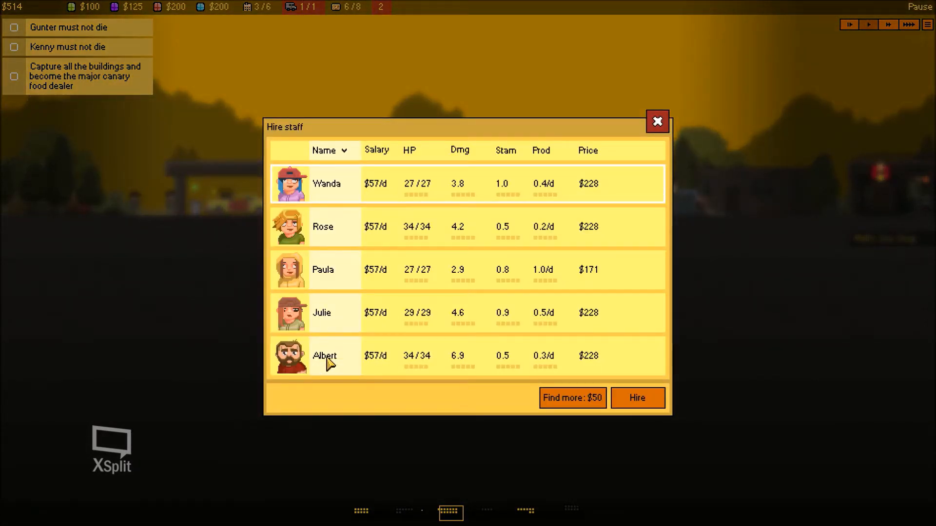
pyautogui.click(325, 356)
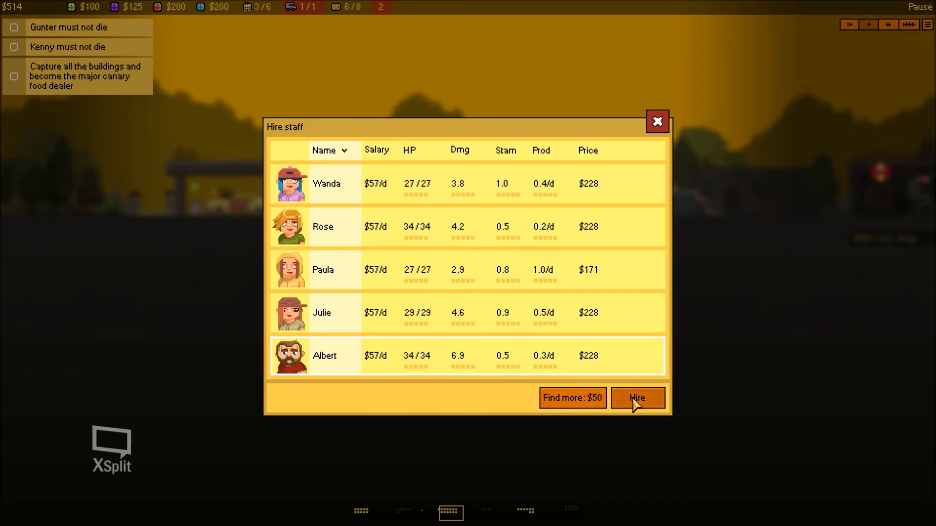
pyautogui.click(637, 398)
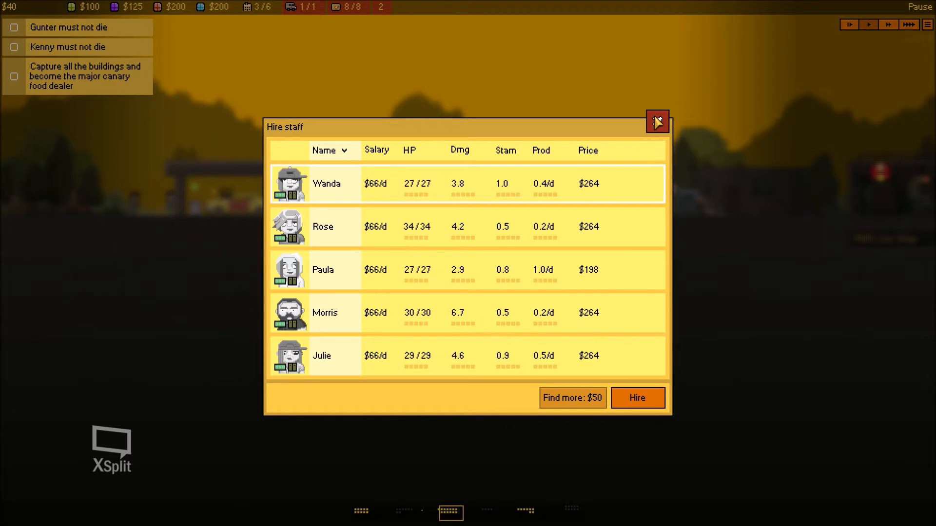
pyautogui.click(656, 121)
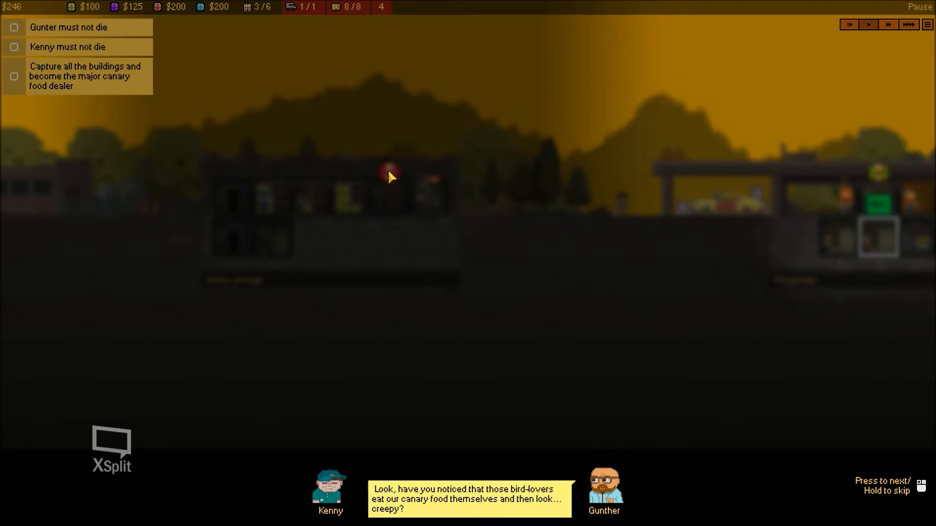
pyautogui.moveTo(431, 312)
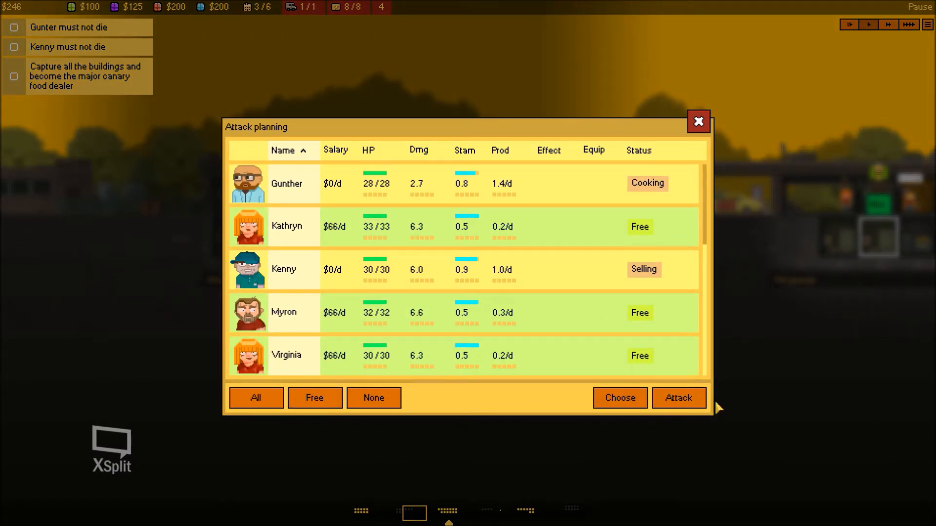
# Step: Launch the attack with the free workers and watch Stinky storage fall
pyautogui.click(698, 120)
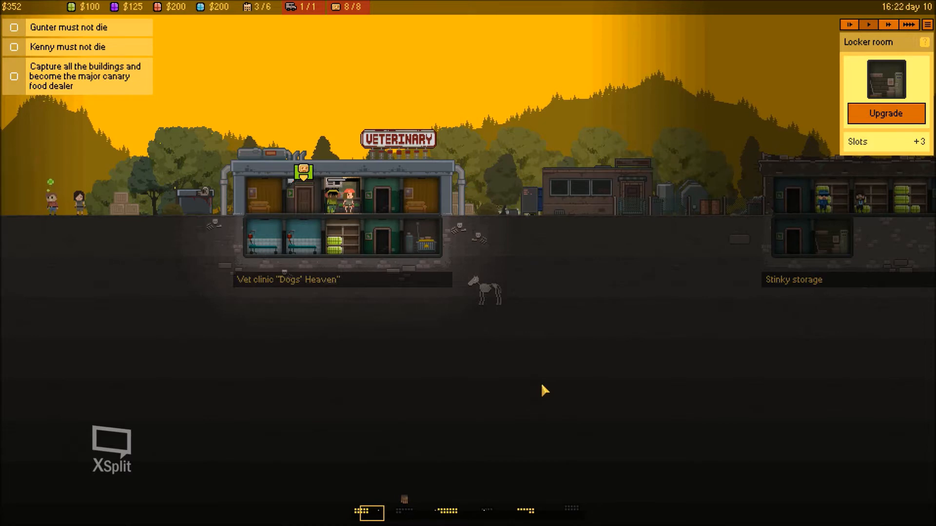
pyautogui.hscroll(3)
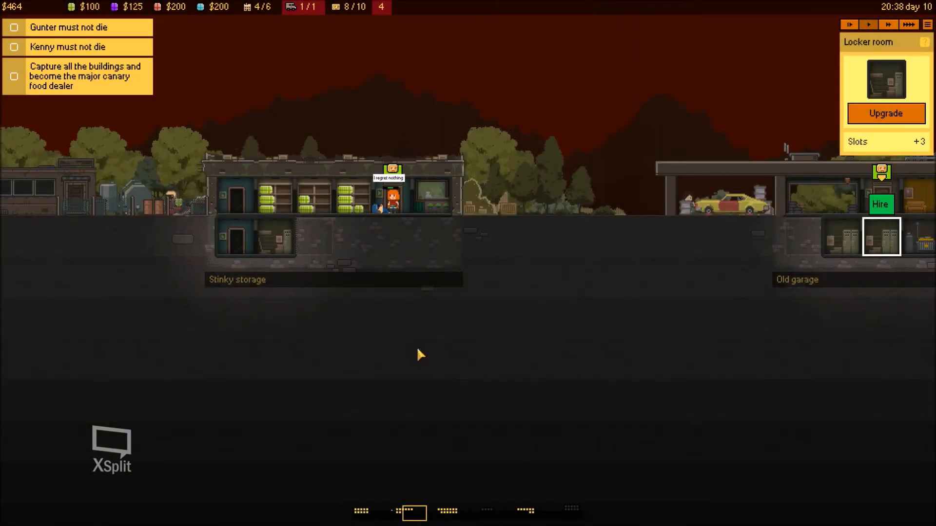
# Step: Review the Hire staff candidates for Morris and select all free workers for relocation
pyautogui.click(879, 203)
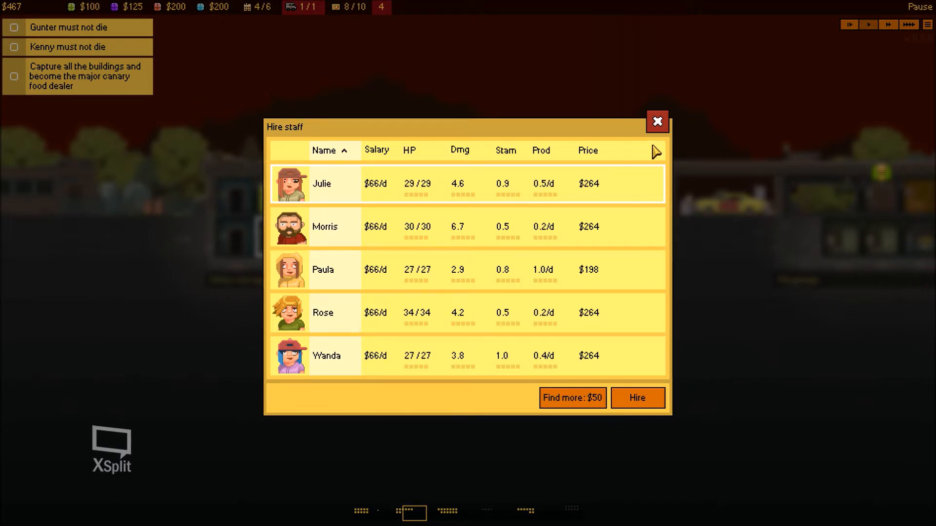
pyautogui.click(656, 120)
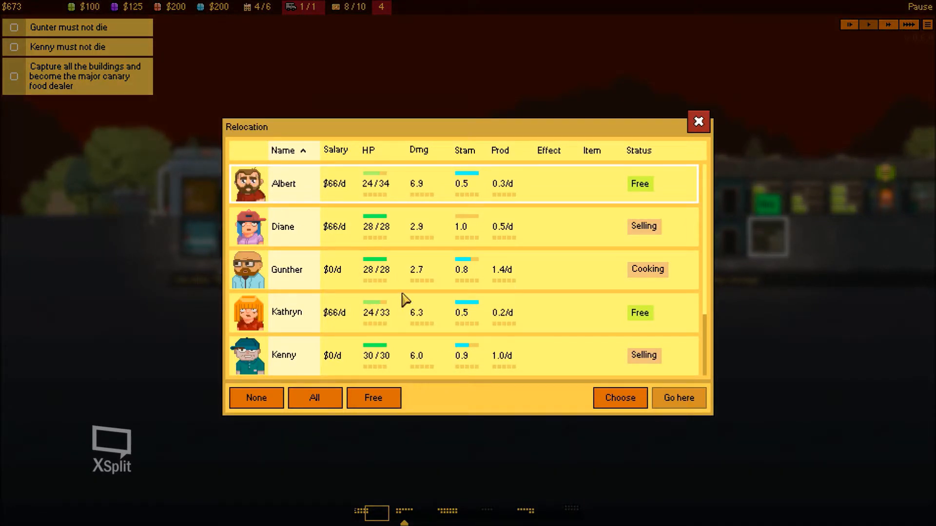
pyautogui.scroll(-3)
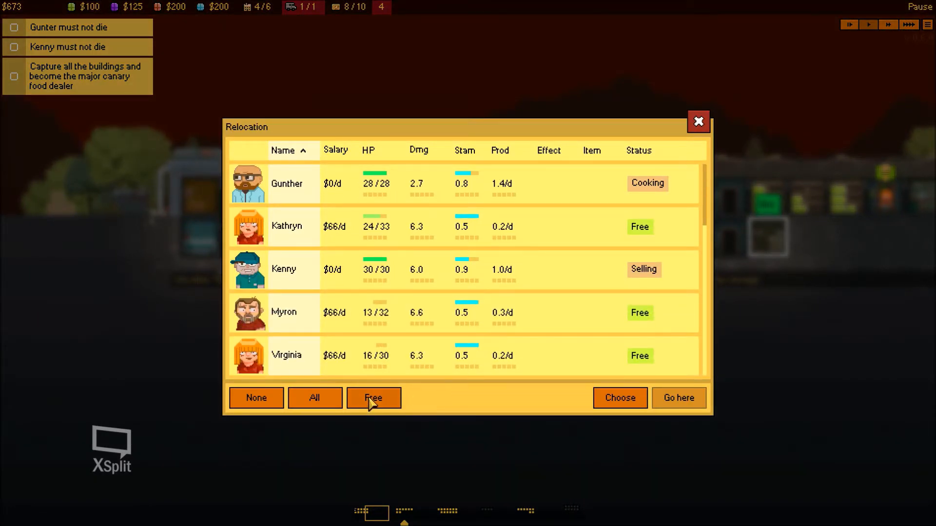
pyautogui.click(698, 121)
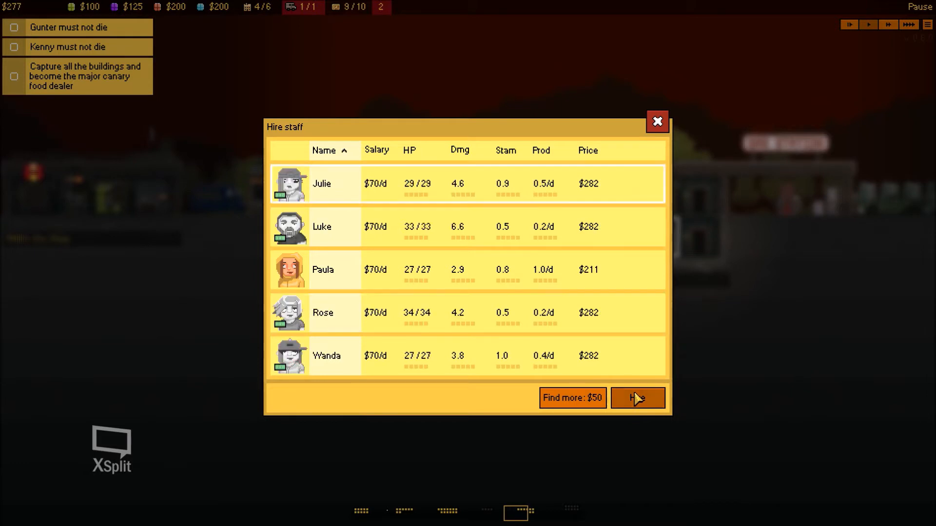
# Step: Dig a new room under Stinky storage and hire Luke at the Old garage, filling the crew to 10/10
pyautogui.click(637, 397)
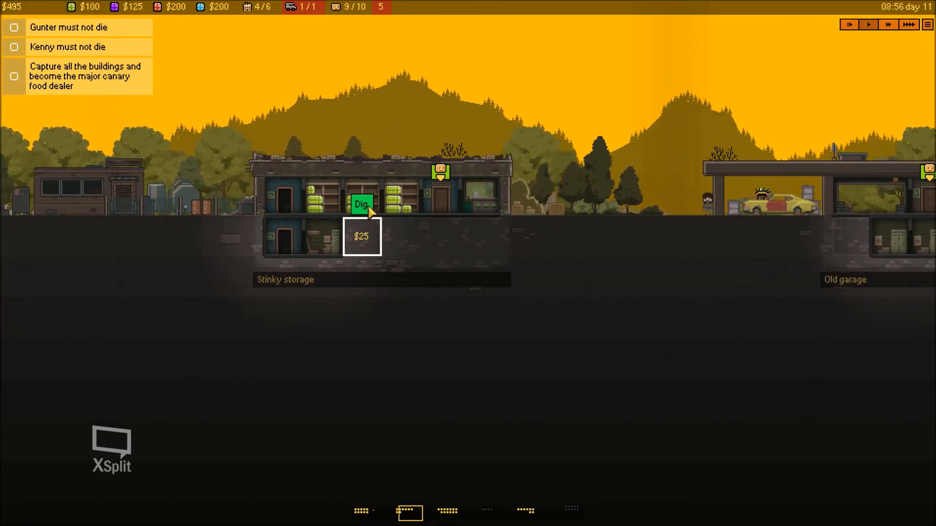
pyautogui.click(361, 204)
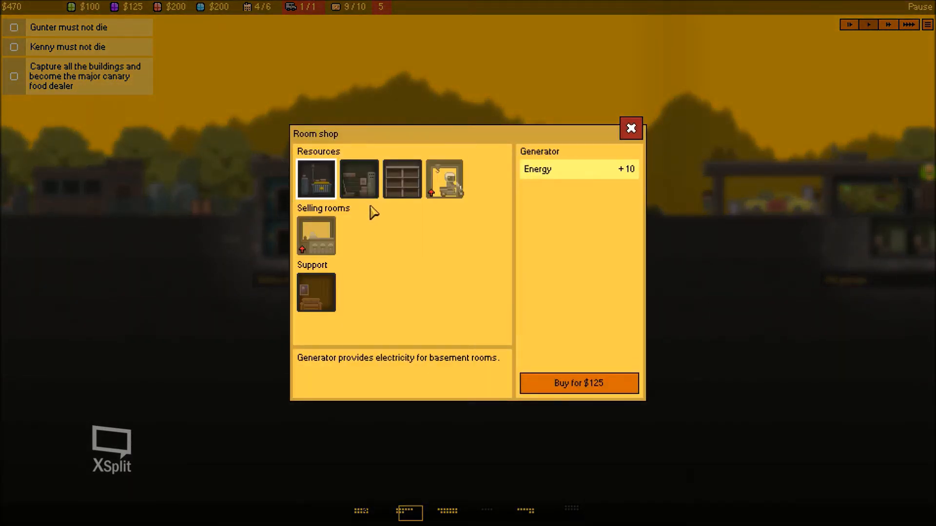
pyautogui.moveTo(589, 195)
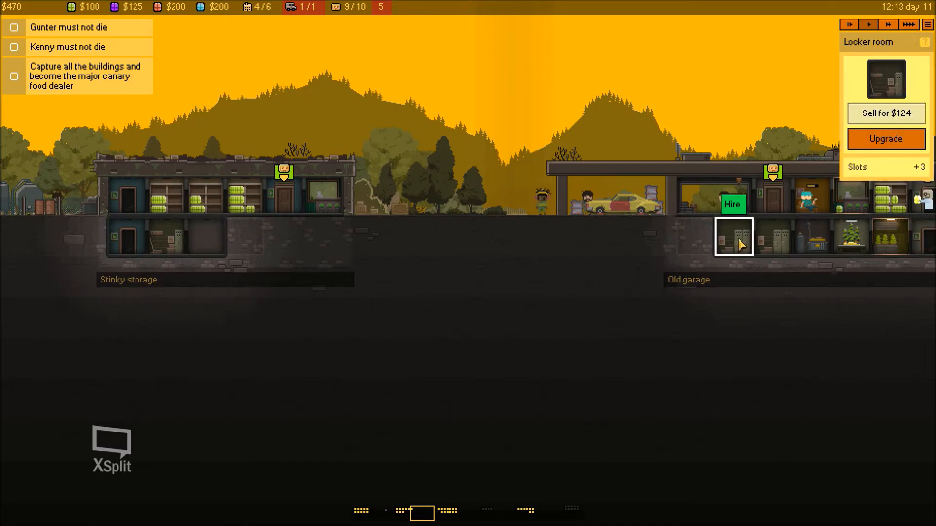
pyautogui.click(732, 204)
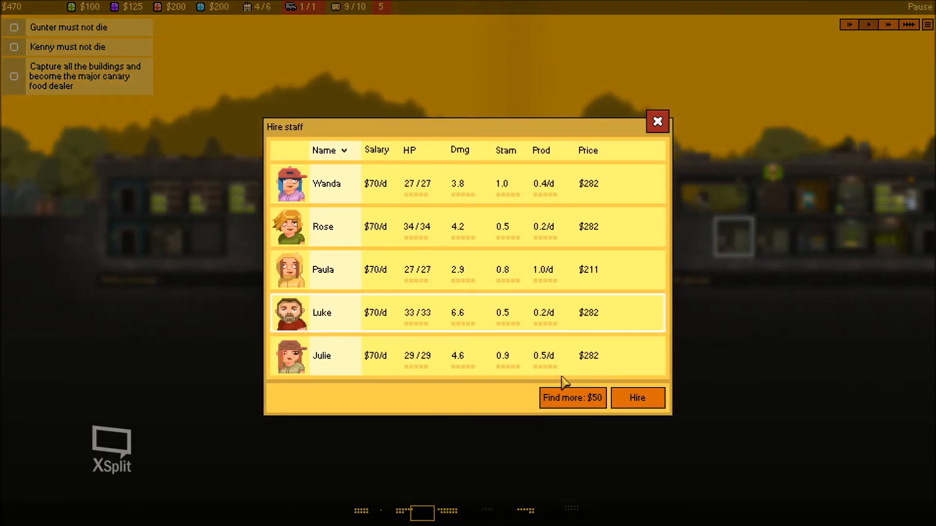
pyautogui.click(656, 121)
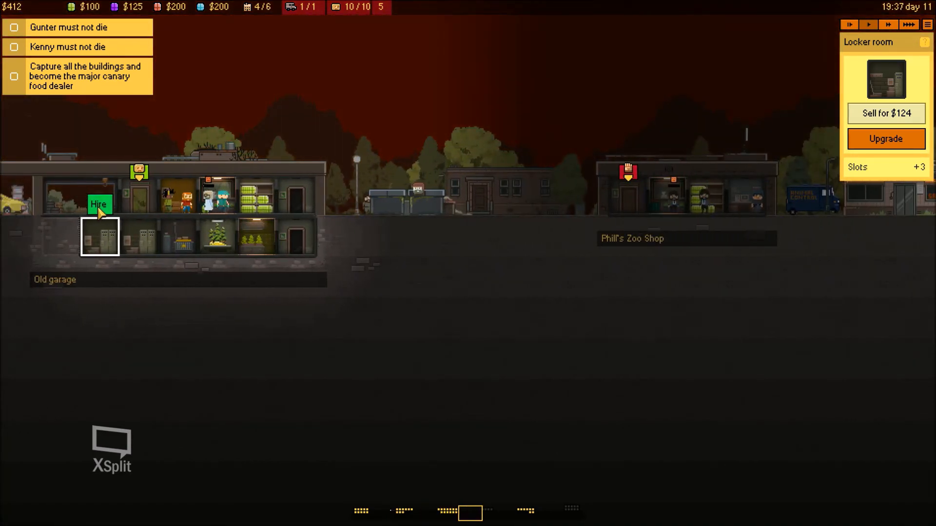
# Step: Close the hiring list and build a new room in the empty Gas station basement slot
pyautogui.click(97, 205)
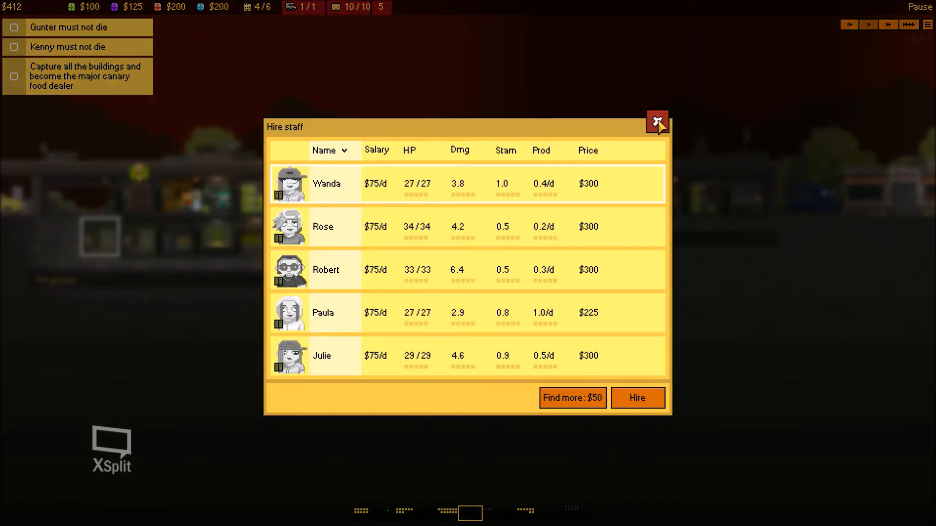
pyautogui.click(656, 121)
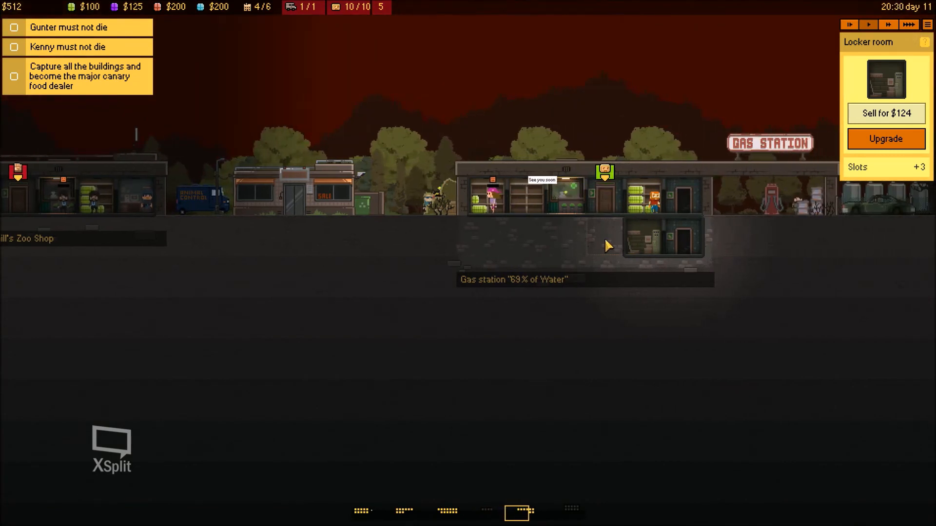
pyautogui.click(886, 113)
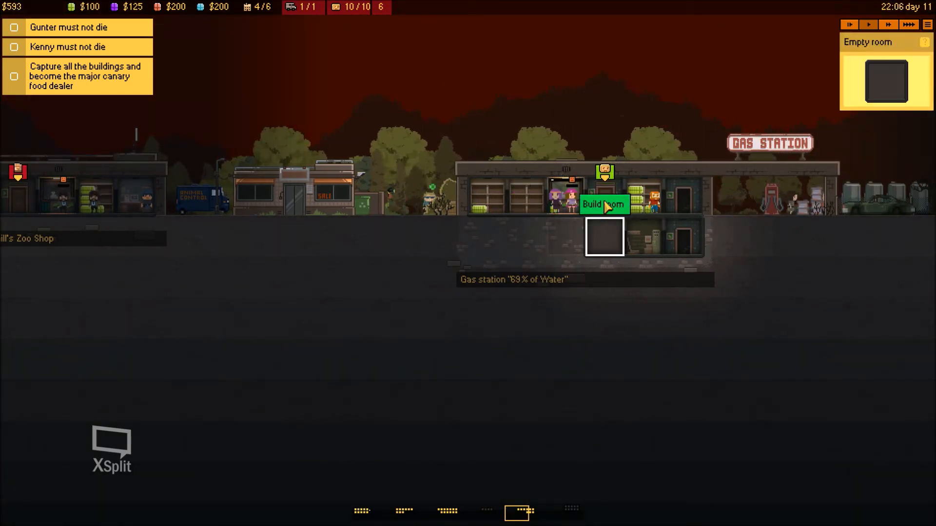
pyautogui.click(603, 204)
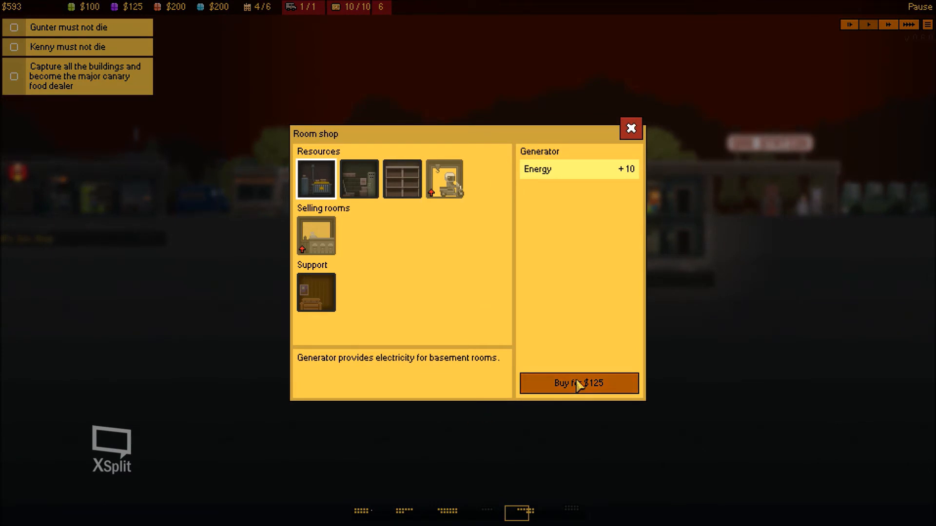
pyautogui.click(578, 383)
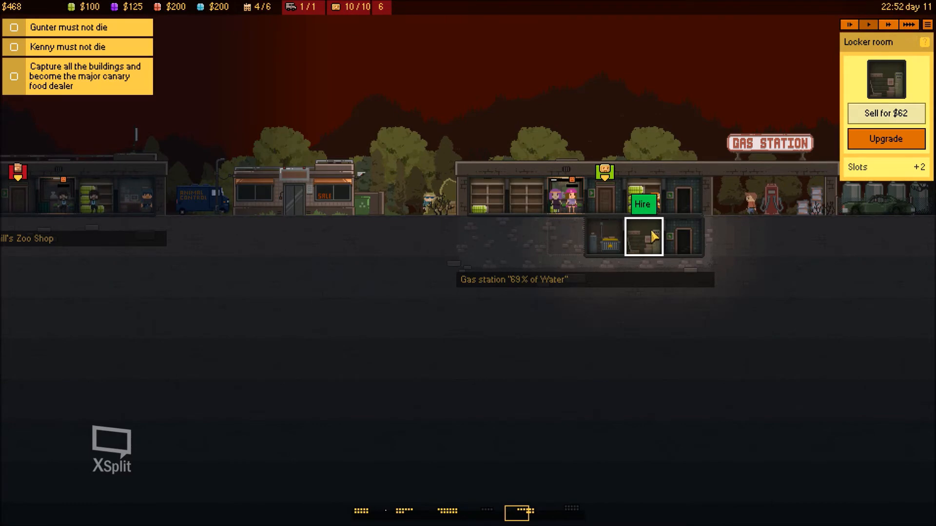
# Step: Upgrade the locker room with an additional locker and hire Robert, raising the crew to 11/11
pyautogui.click(885, 138)
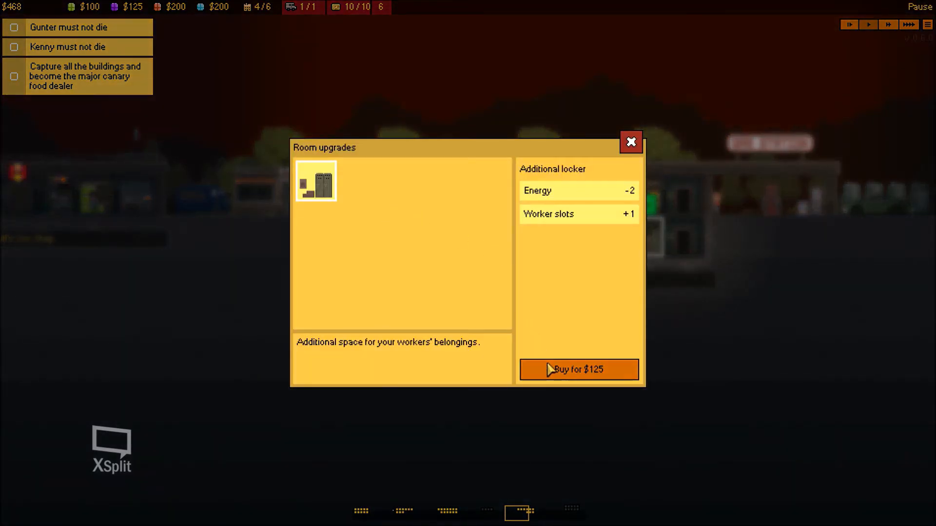
pyautogui.click(578, 368)
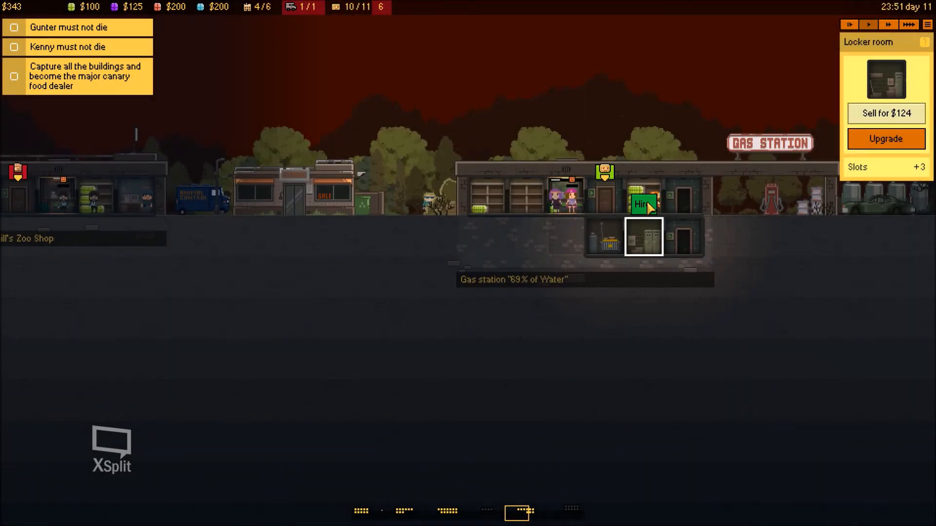
pyautogui.click(644, 203)
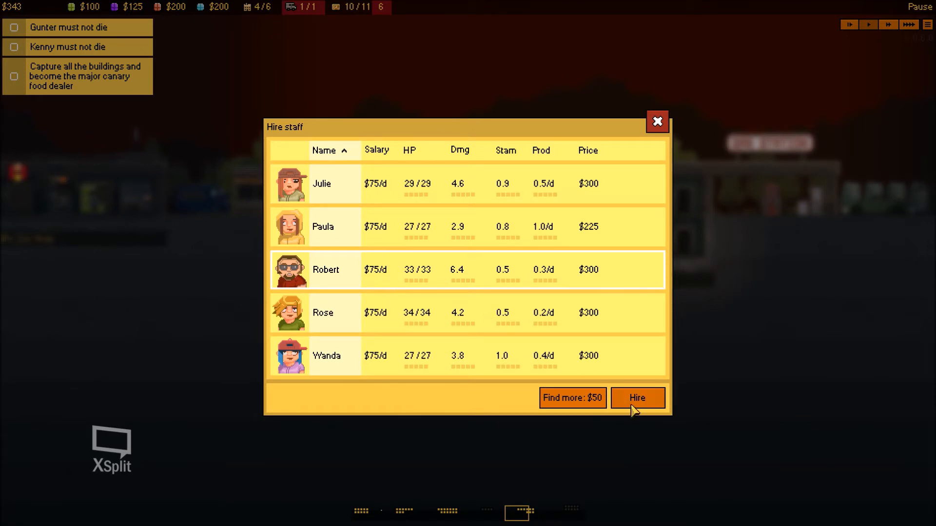
pyautogui.click(638, 397)
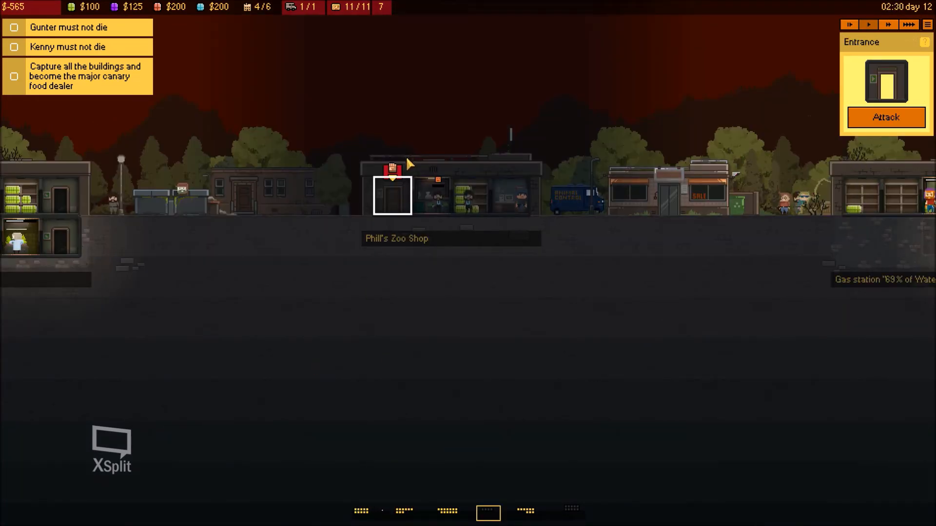
# Step: Attack Phill's Zoo Shop with the free workers and capture it, reaching 5/6 buildings owned
pyautogui.click(885, 117)
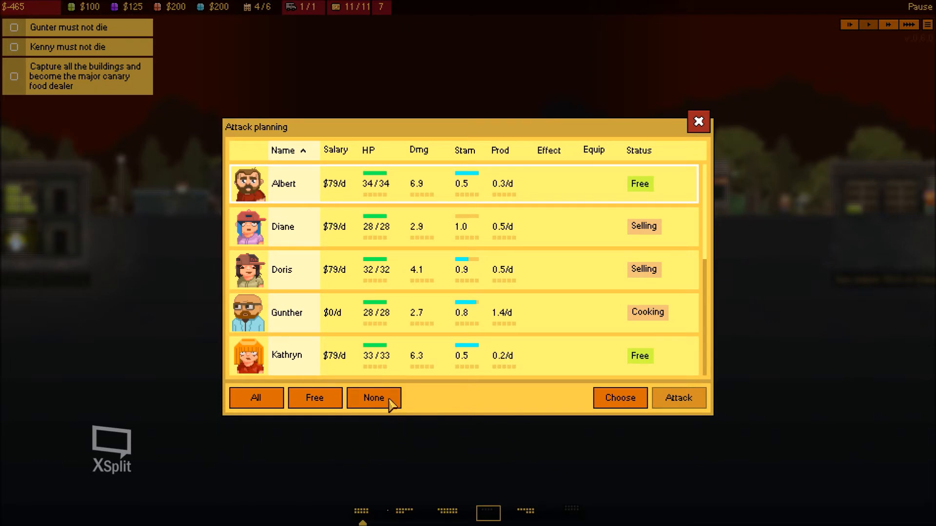
pyautogui.scroll(-3)
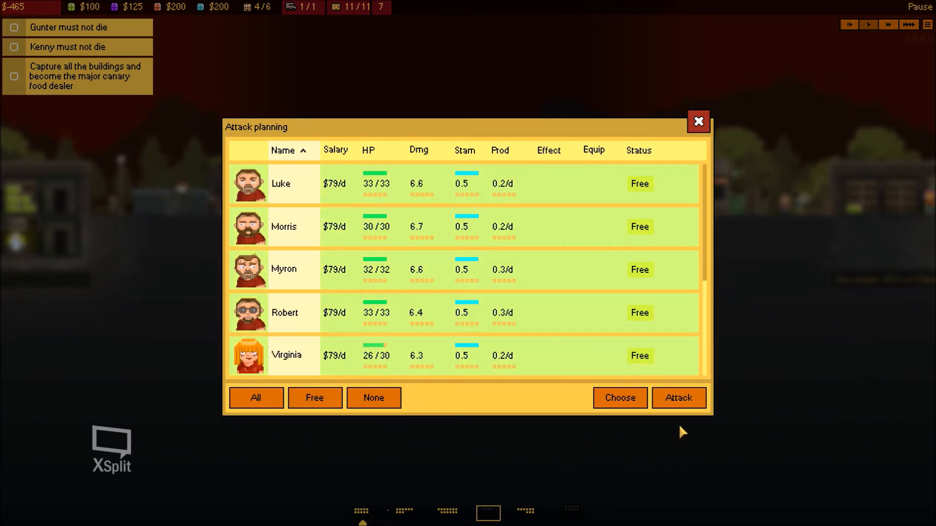
pyautogui.click(698, 121)
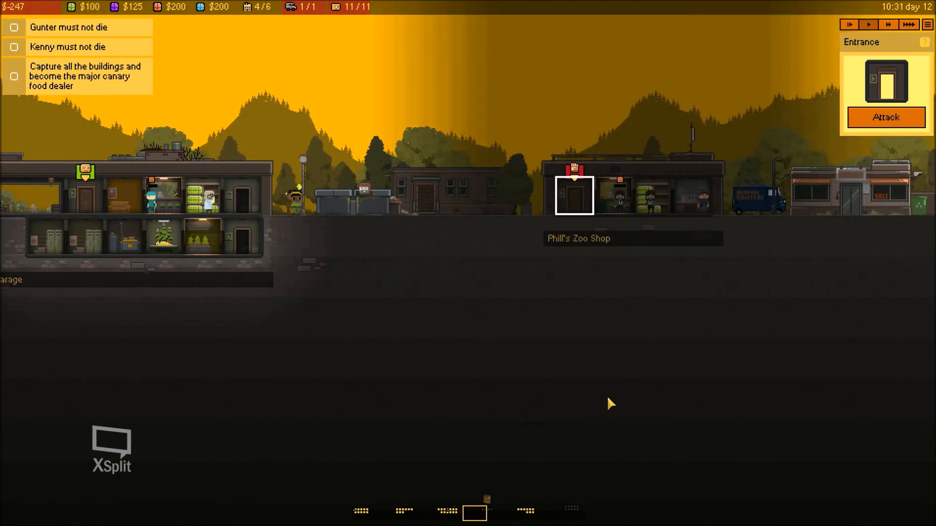
pyautogui.hscroll(3)
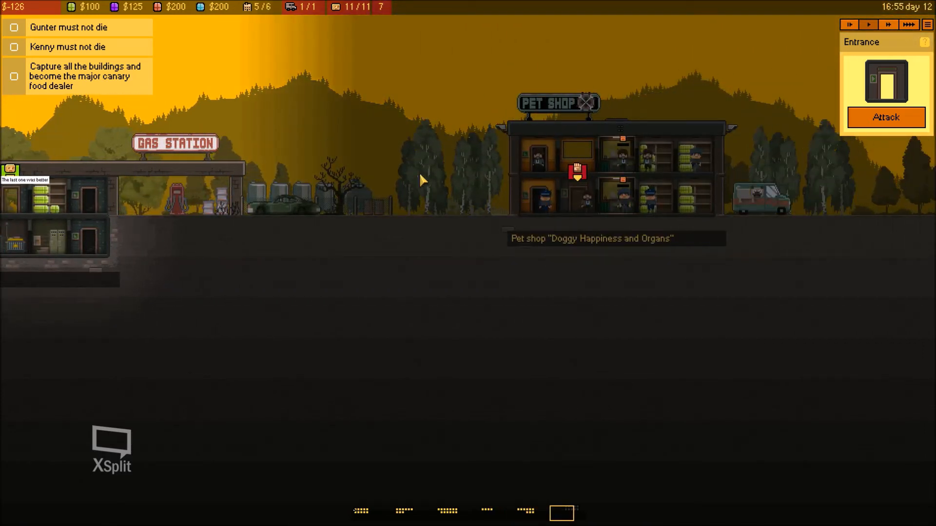
# Step: Attack the Doggy Happiness and Organs pet shop with free workers and advance to the Win summary after 13 days
pyautogui.click(885, 117)
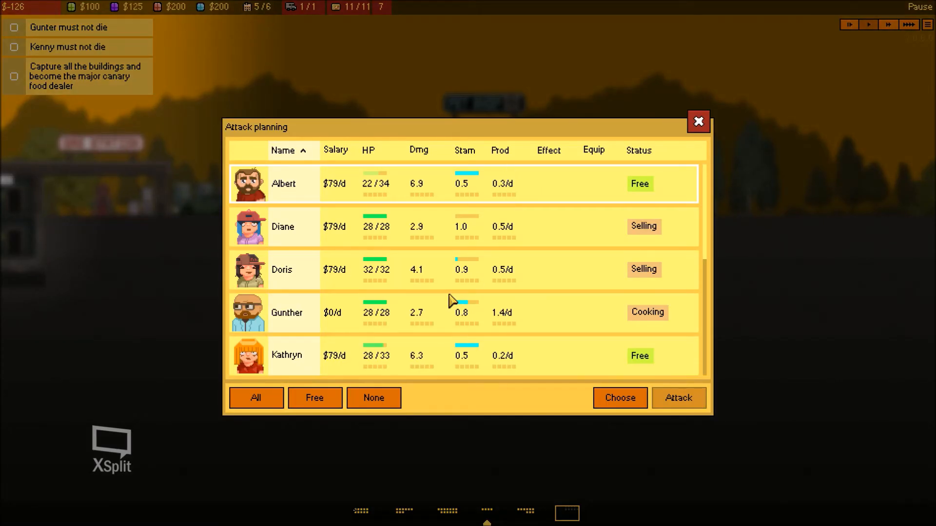
pyautogui.scroll(-3)
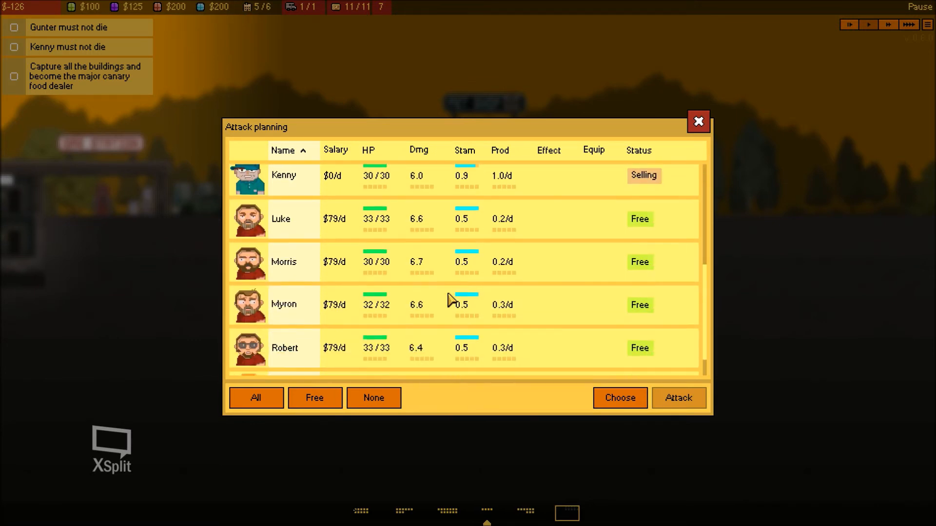
pyautogui.scroll(-3)
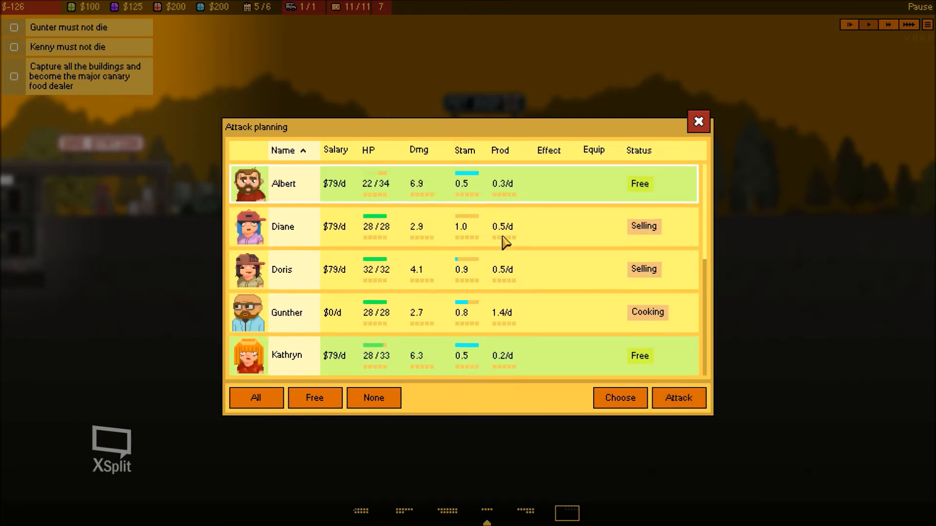
pyautogui.click(698, 121)
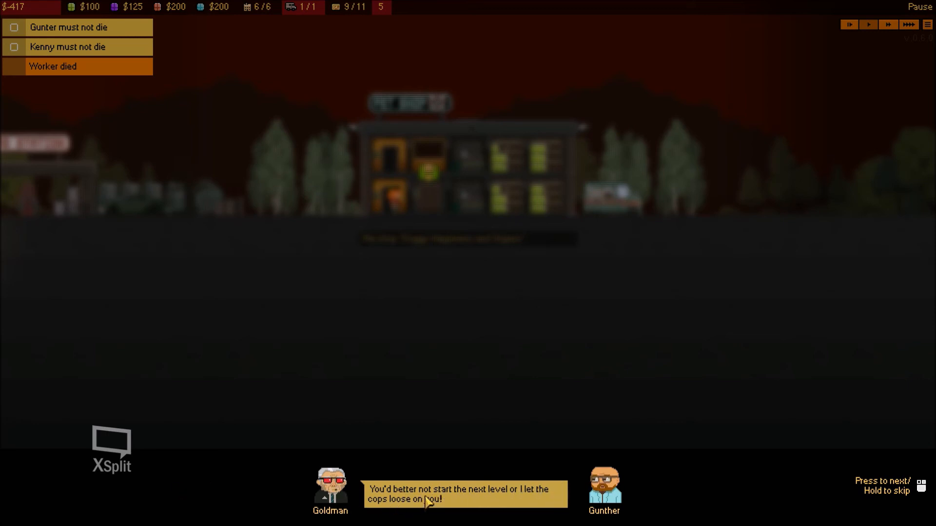
pyautogui.click(466, 494)
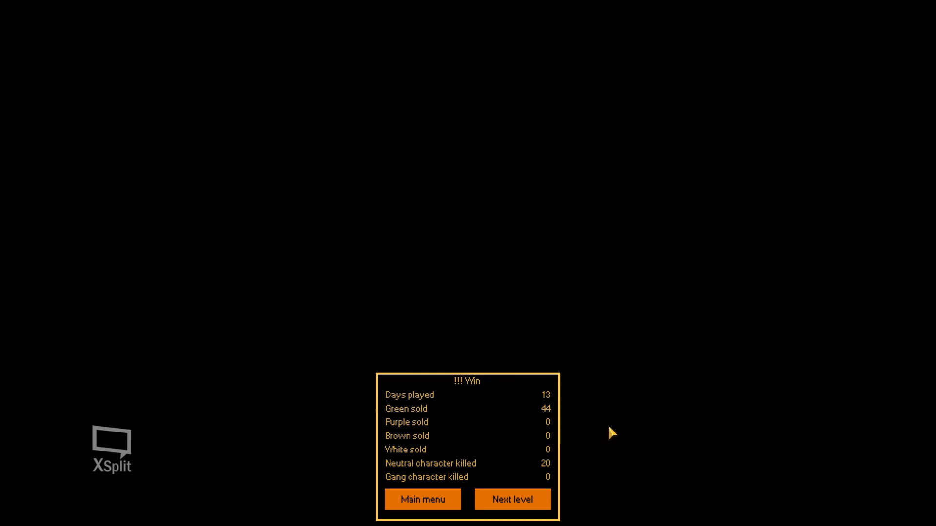
pyautogui.moveTo(524, 331)
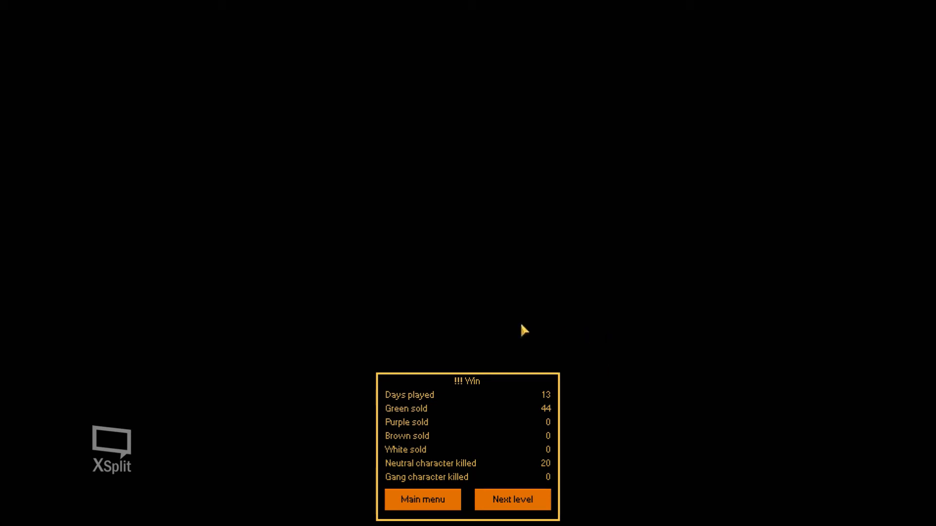
pyautogui.moveTo(532, 289)
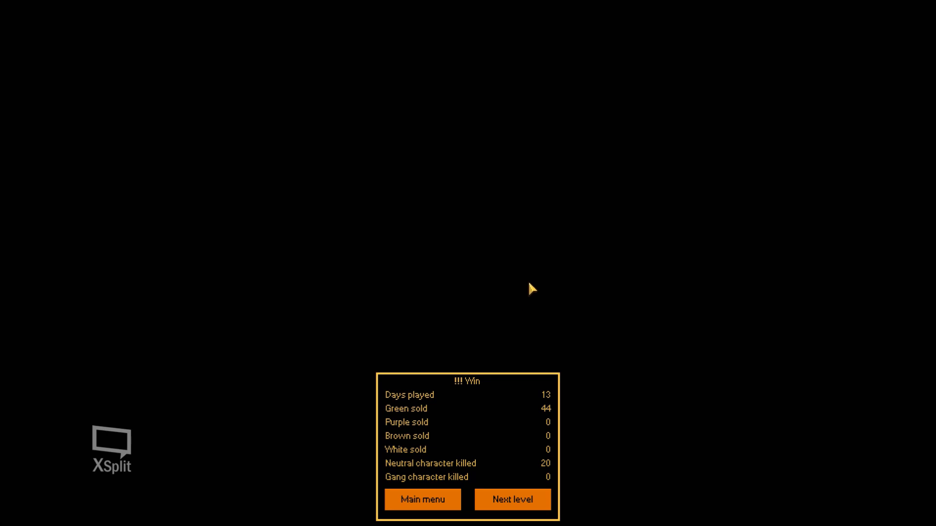